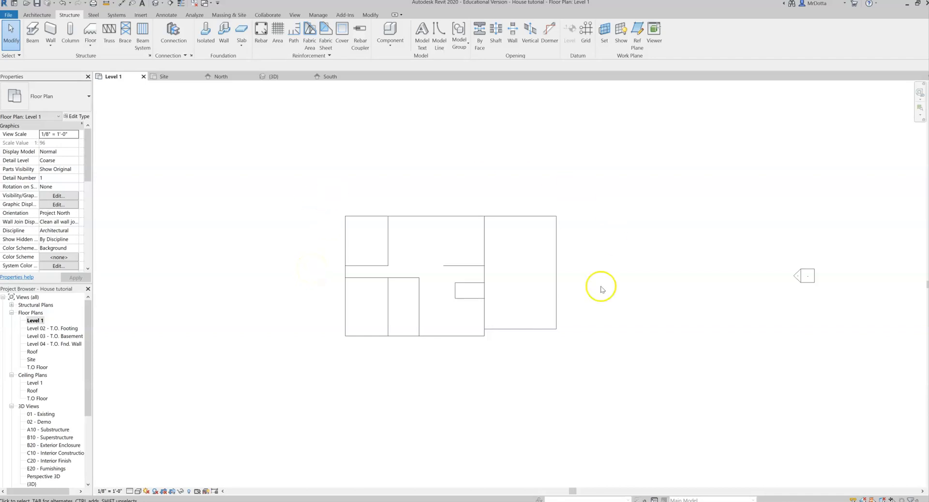
mouse_move(431, 274)
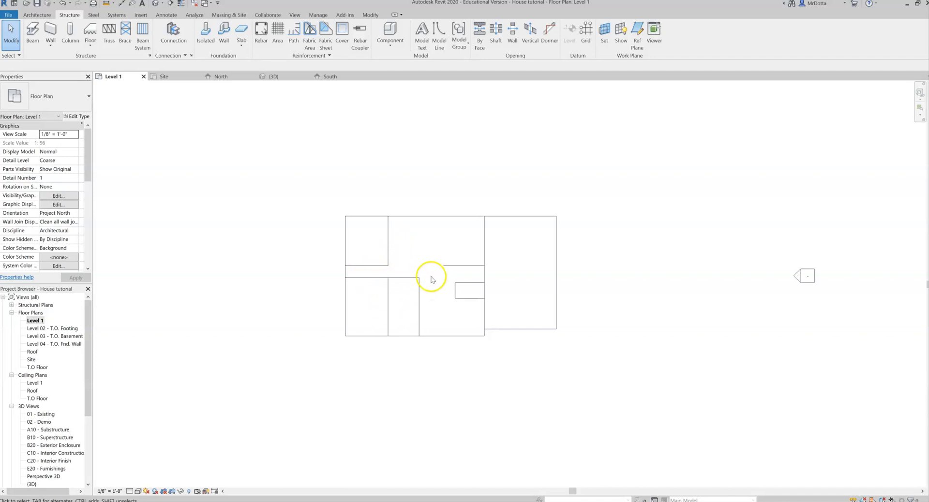
mouse_move(365, 260)
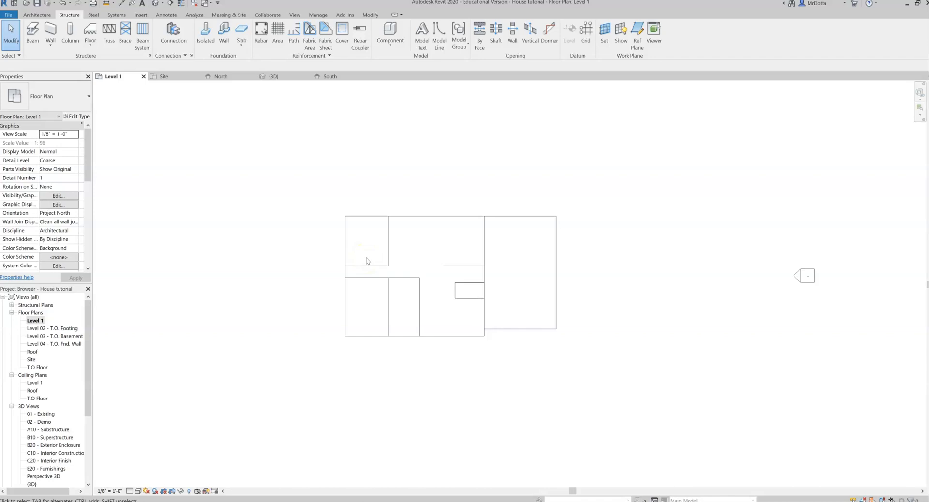
mouse_move(197, 168)
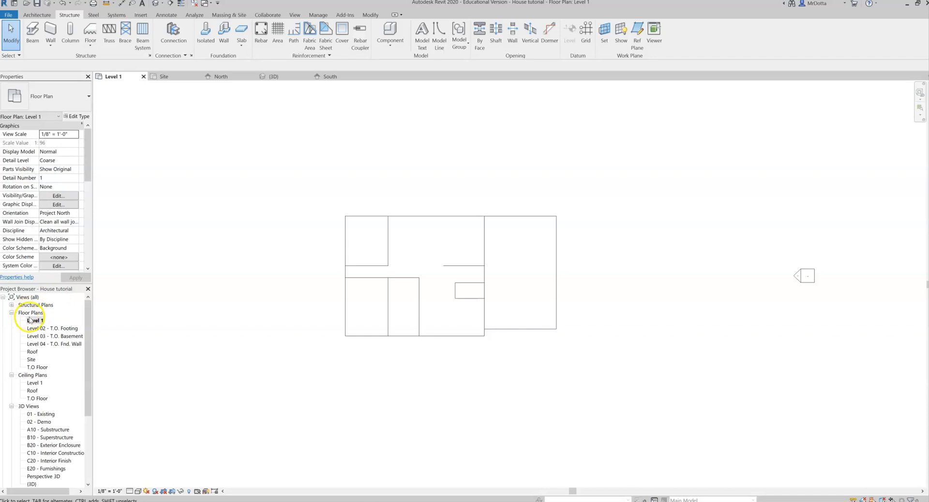
- Make sure the Level 1 floor plan is the open view
left_click(35, 320)
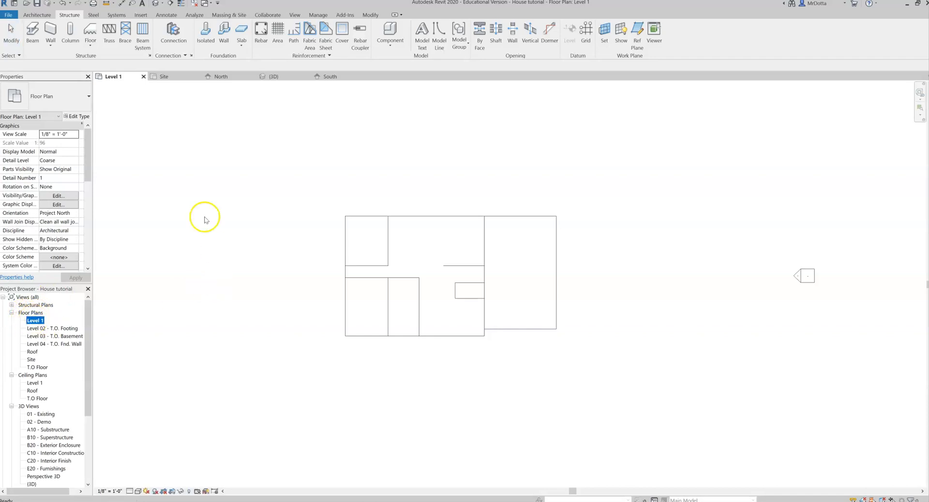
mouse_move(199, 201)
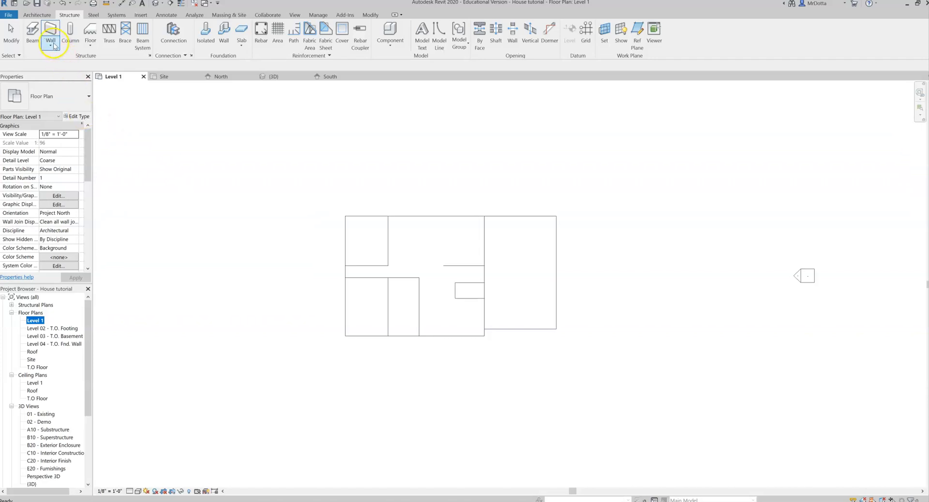
mouse_move(50, 32)
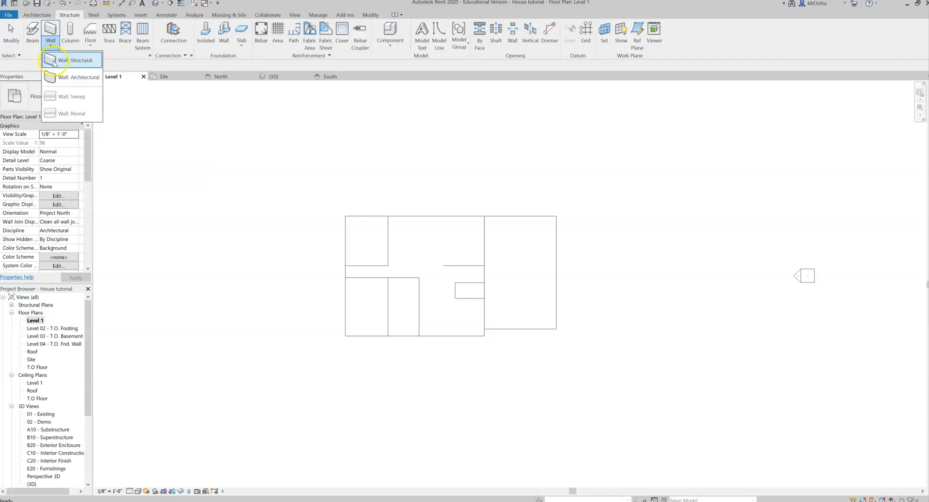
- Start the Structural Wall tool and browse the wall type list for Exterior - Clapboard on Wood Stud
left_click(71, 59)
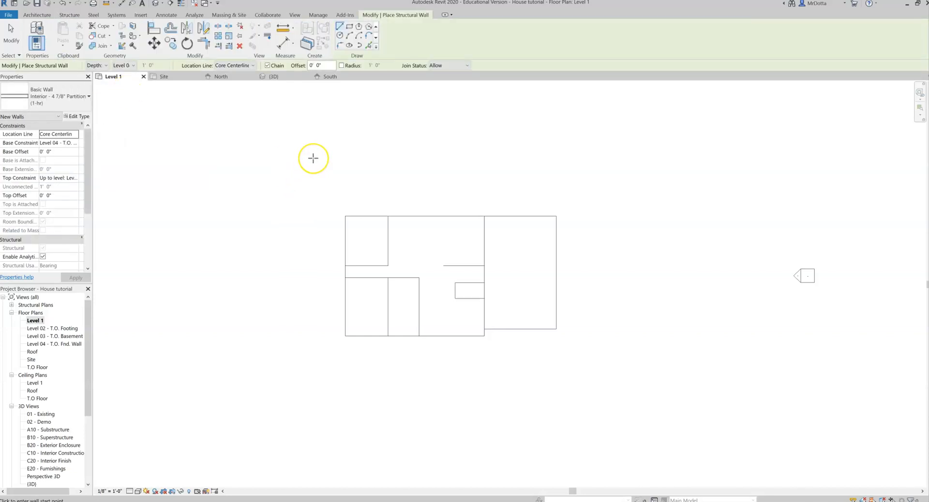
mouse_move(312, 158)
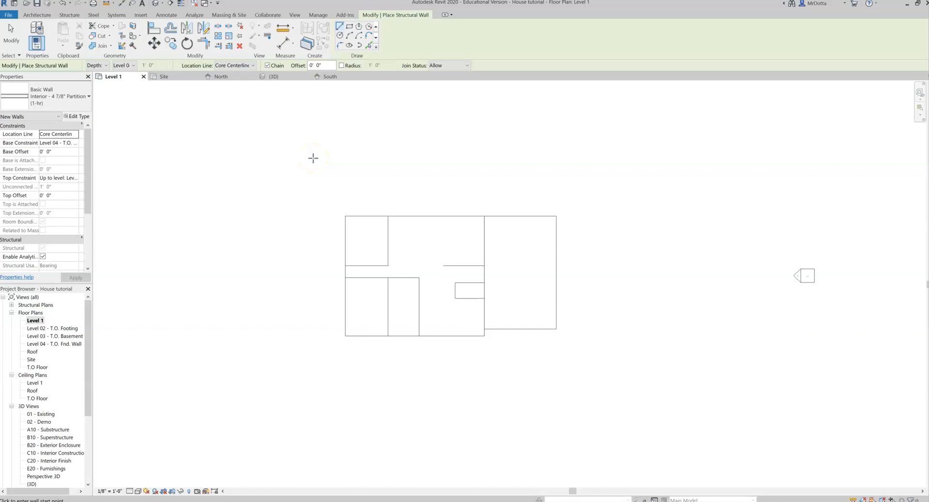
mouse_move(97, 96)
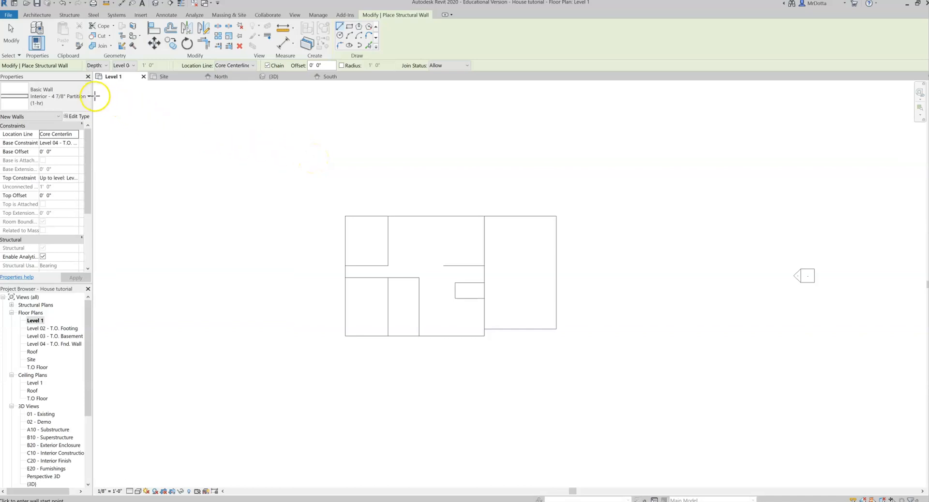
left_click(75, 96)
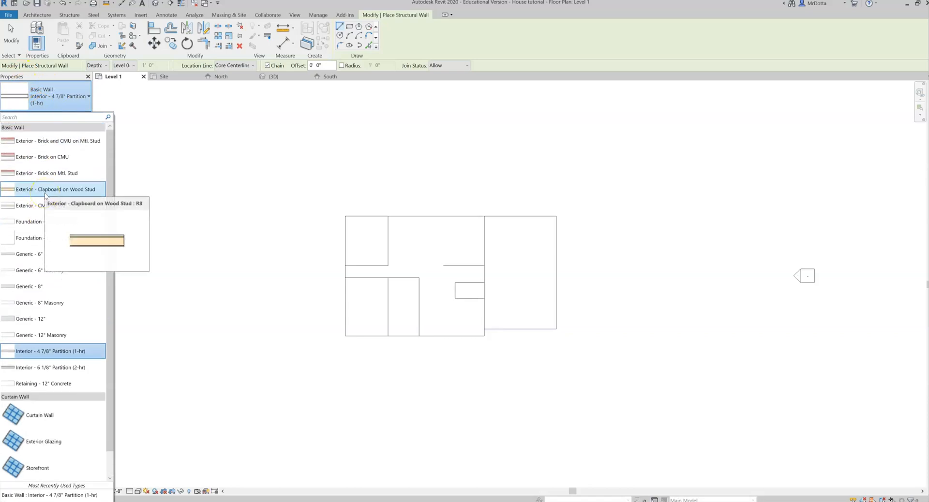
mouse_move(37, 164)
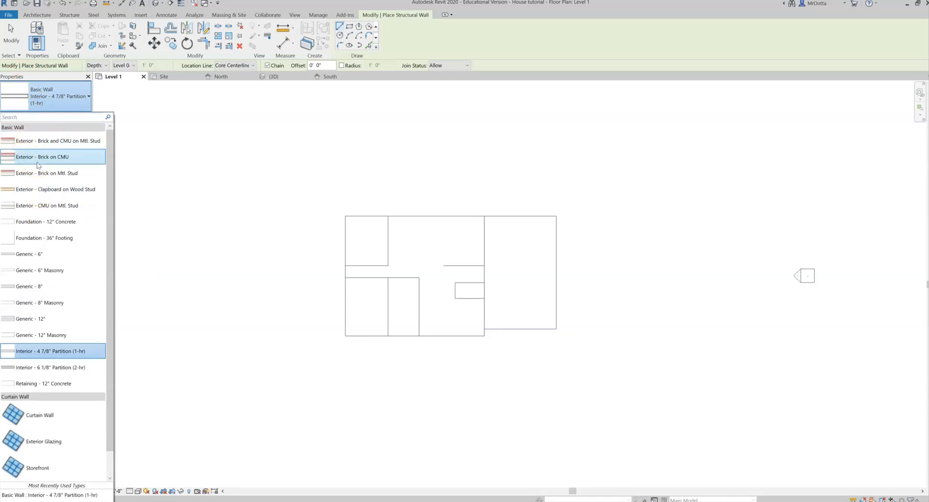
mouse_move(41, 157)
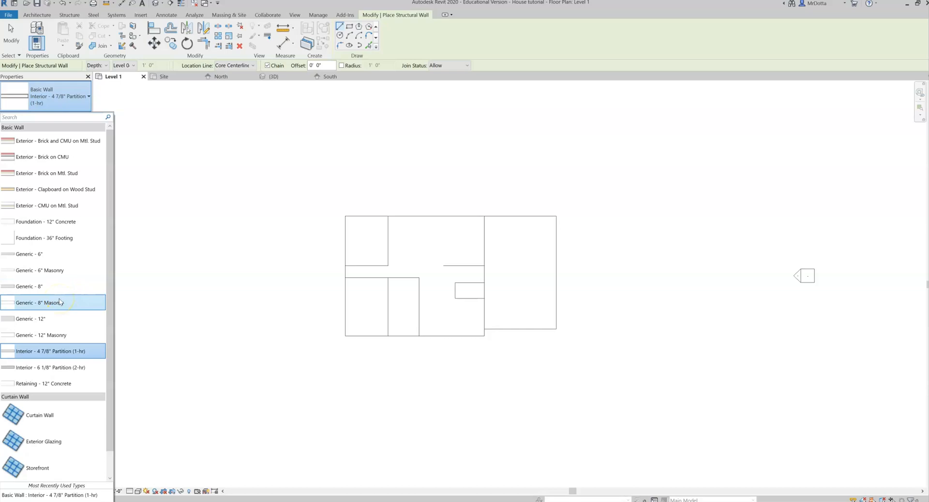
mouse_move(40, 303)
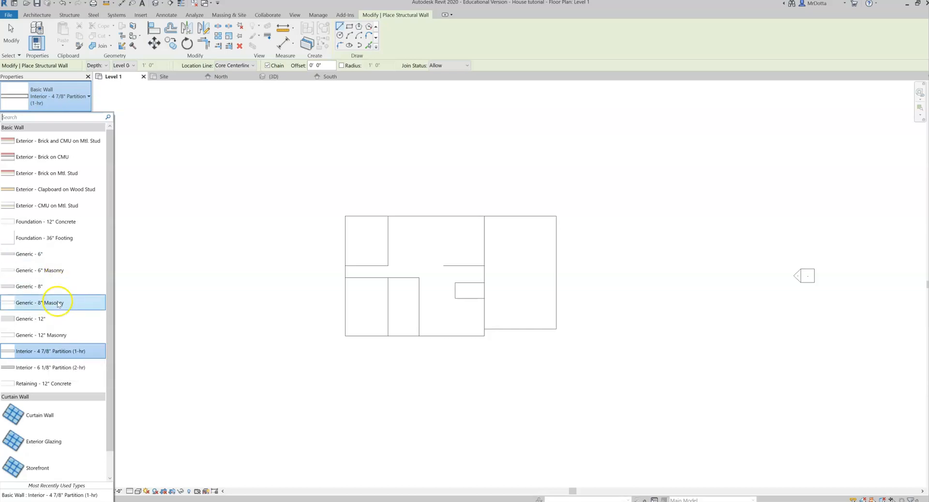
mouse_move(57, 303)
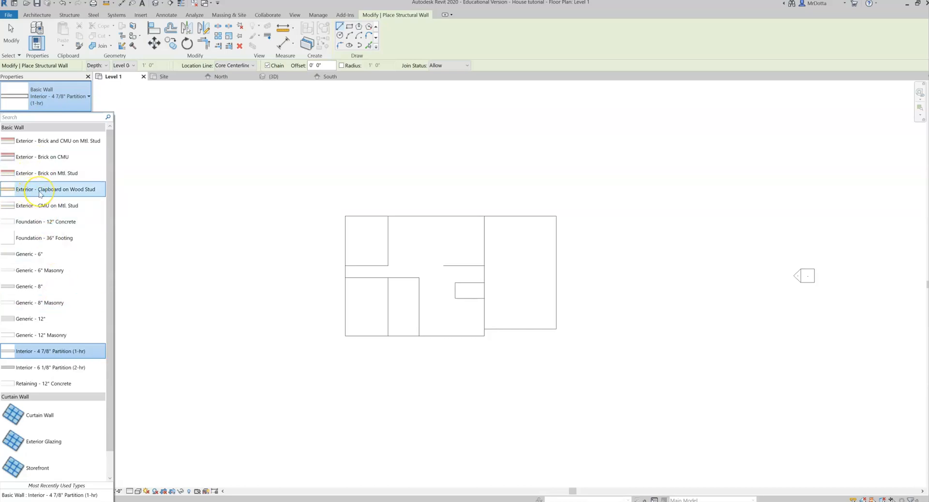
mouse_move(41, 189)
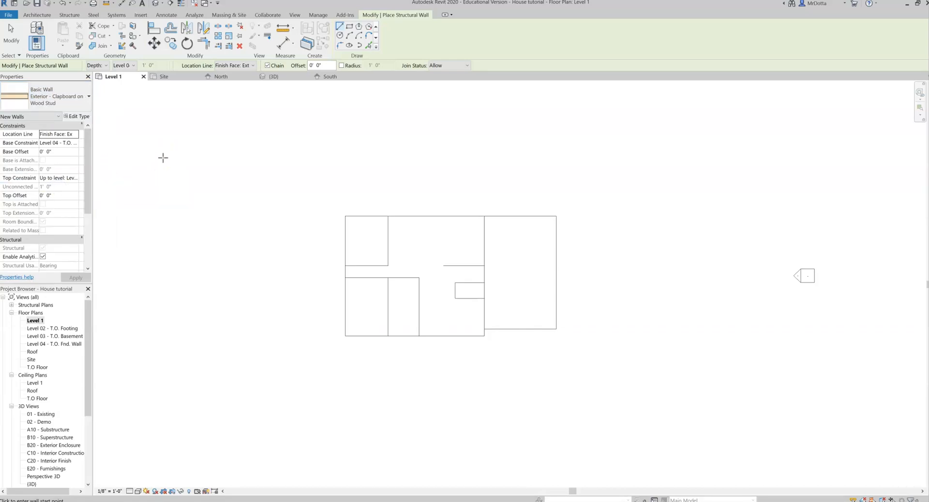
mouse_move(195, 101)
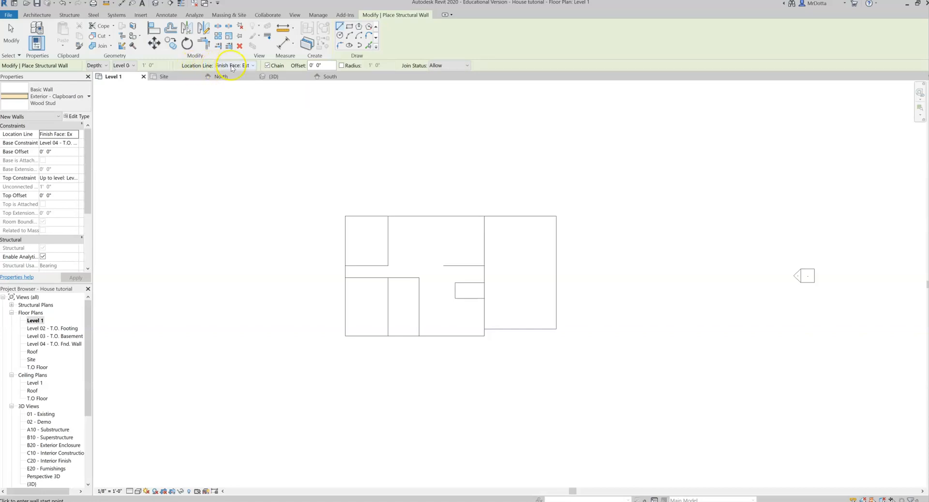
mouse_move(53, 137)
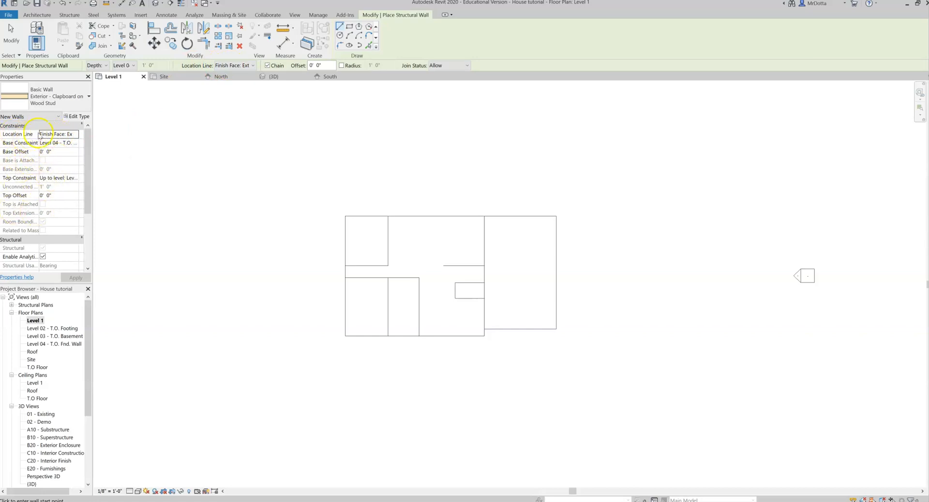
- Set the wall Location Line to Finish Face: Exterior
left_click(74, 134)
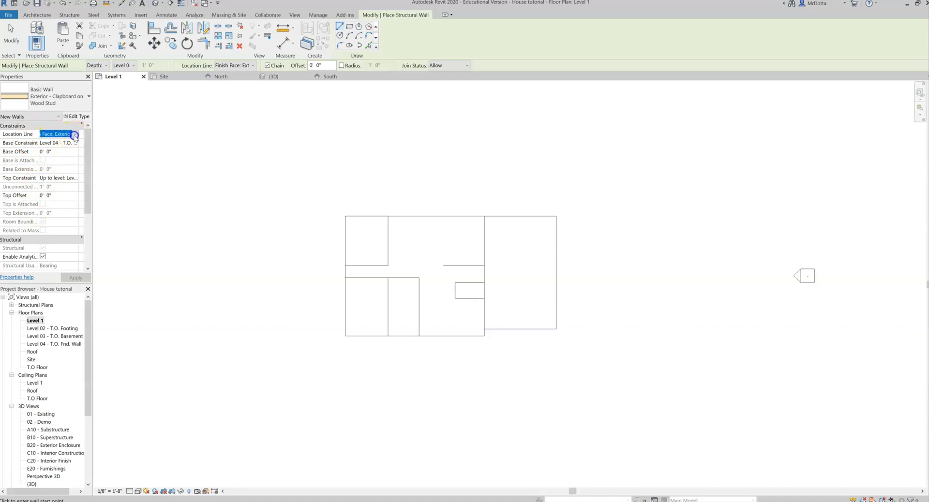
left_click(74, 134)
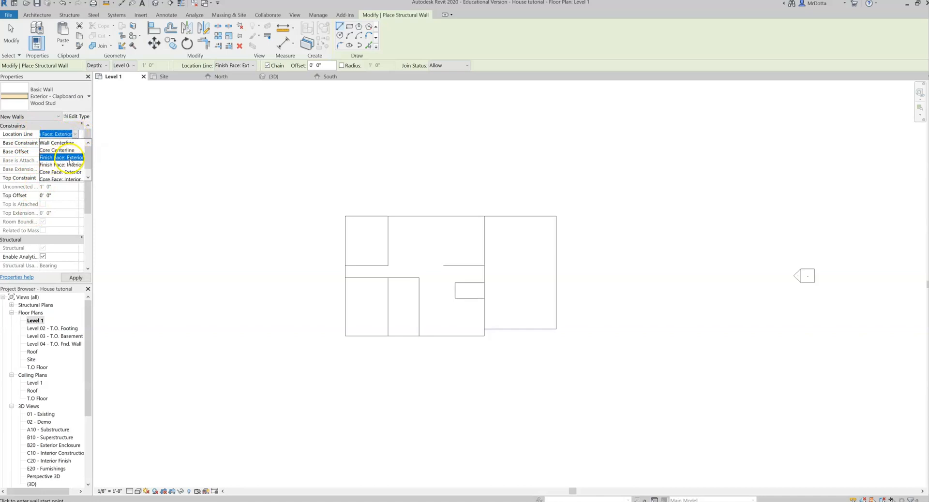
left_click(58, 157)
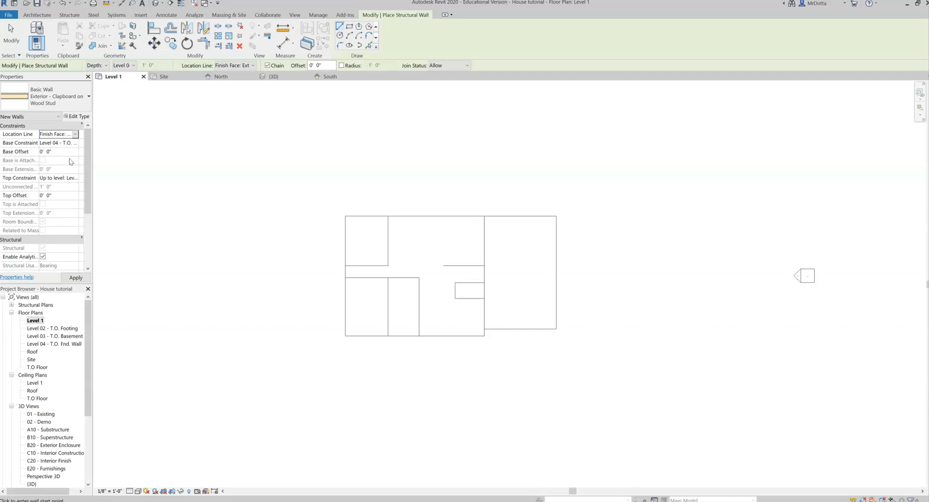
left_click(58, 142)
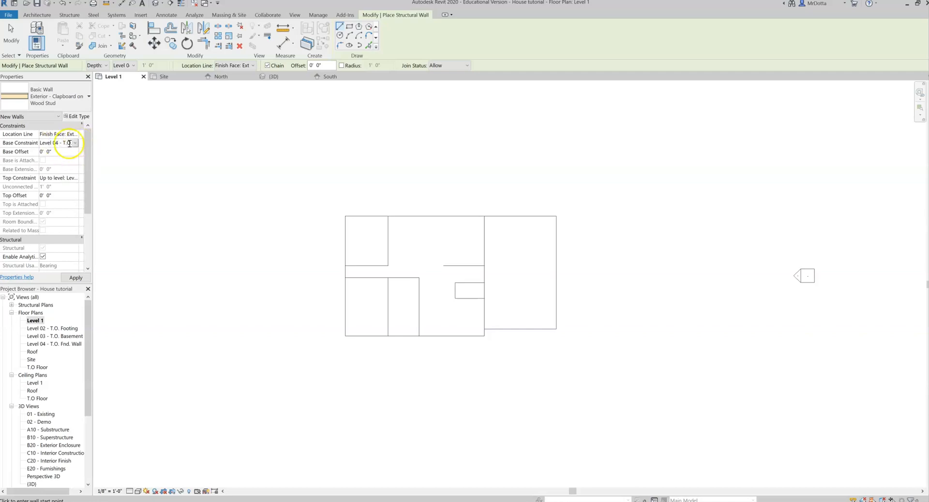
- Set Base Constraint to T.O Floor and begin setting Top Constraint to Roof
left_click(75, 142)
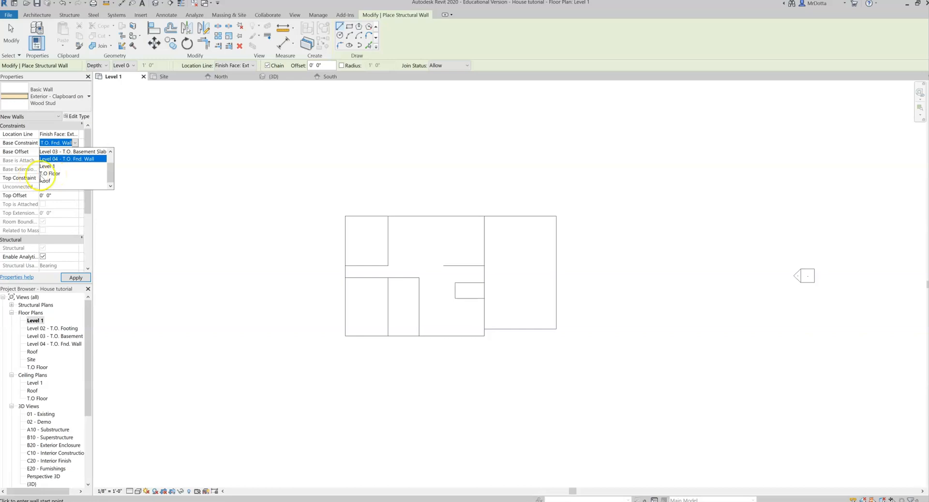
mouse_move(57, 176)
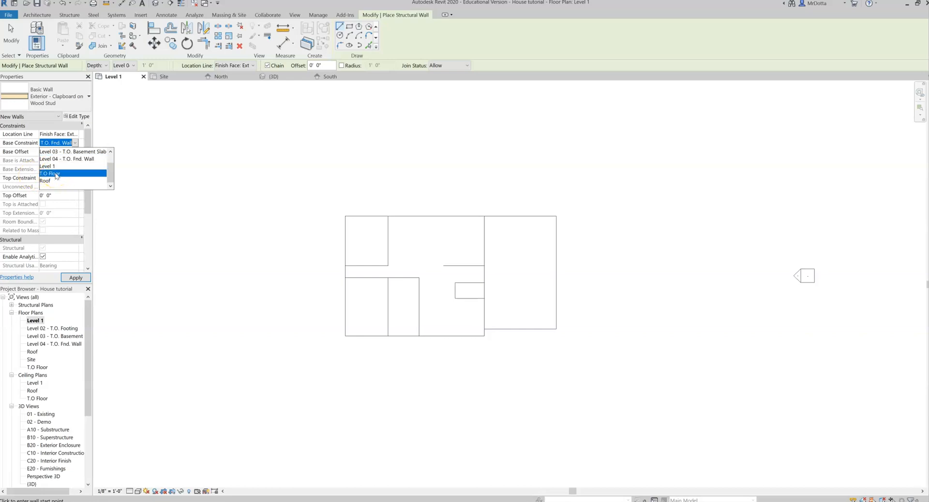
left_click(50, 172)
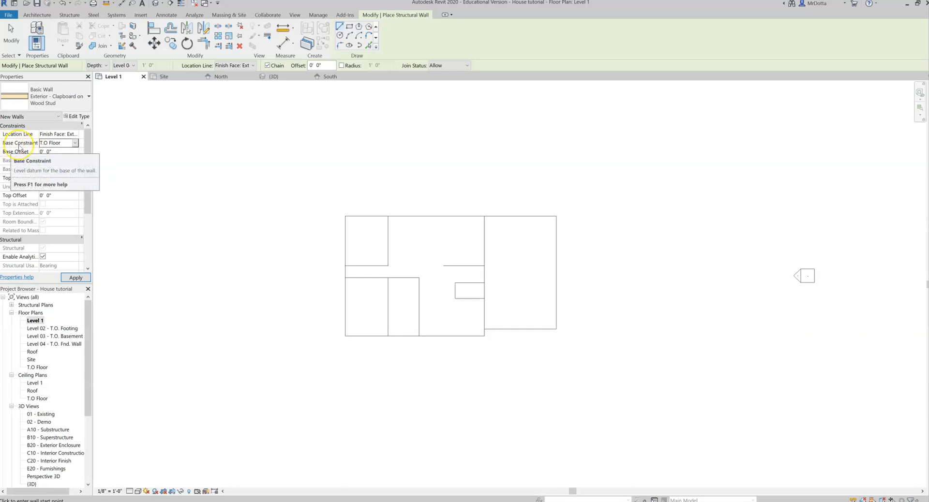
left_click(54, 143)
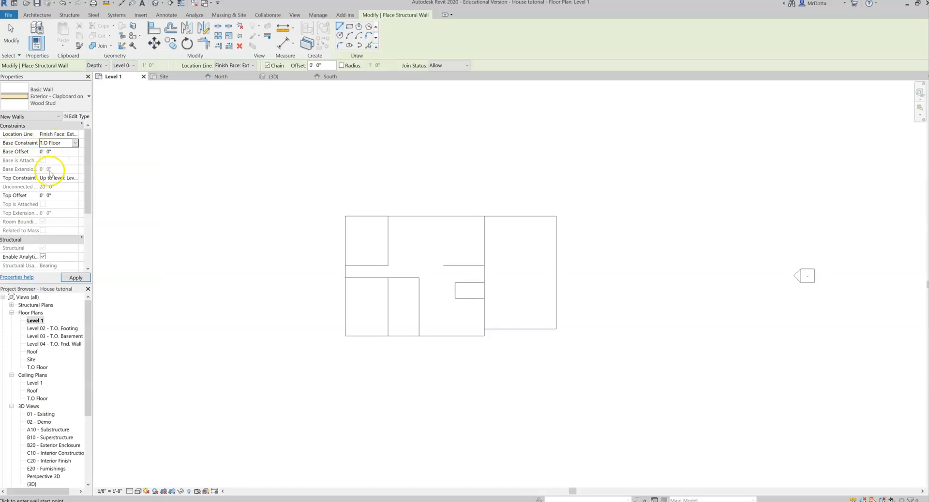
mouse_move(24, 177)
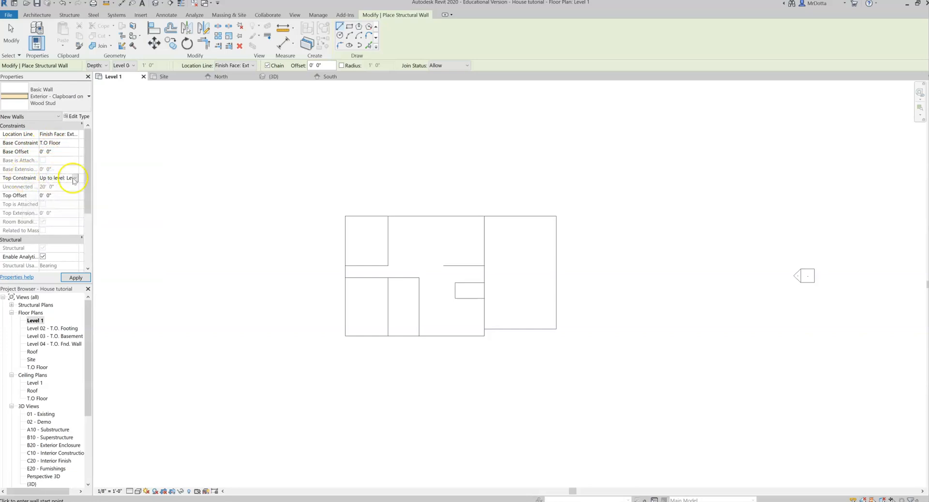
left_click(73, 177)
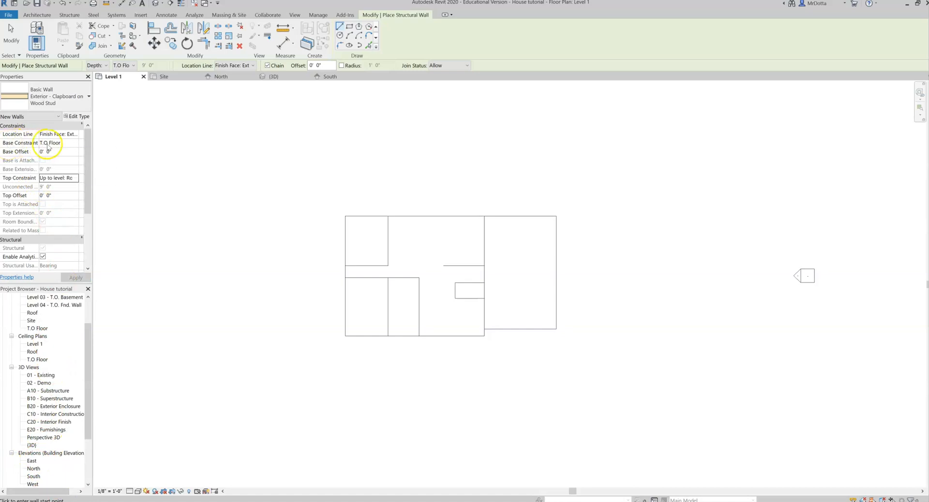
mouse_move(19, 177)
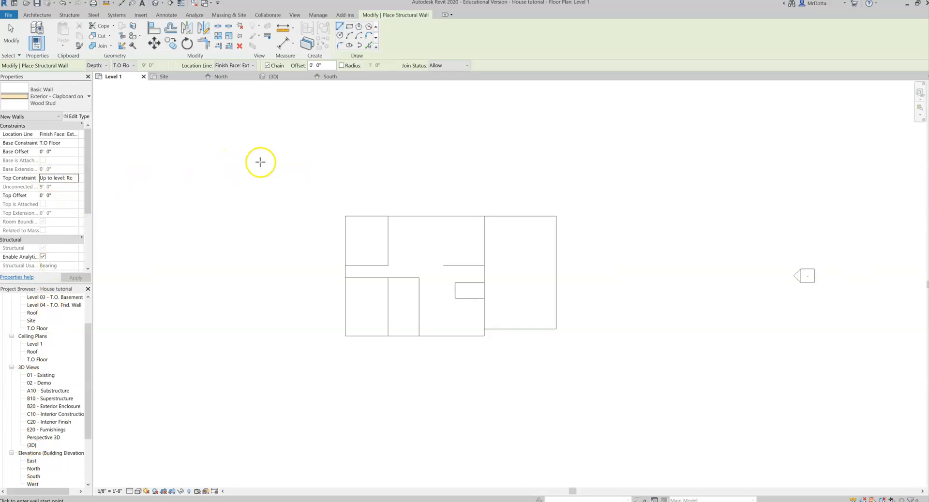
mouse_move(334, 192)
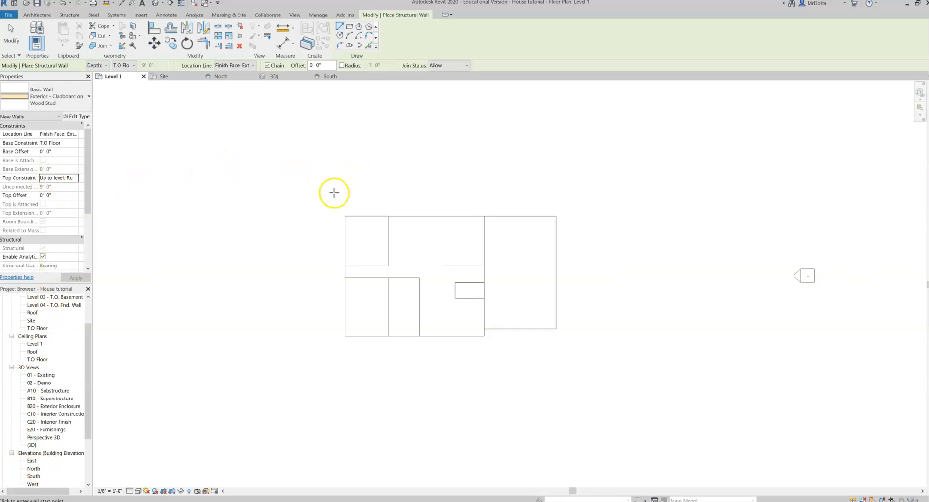
mouse_move(284, 146)
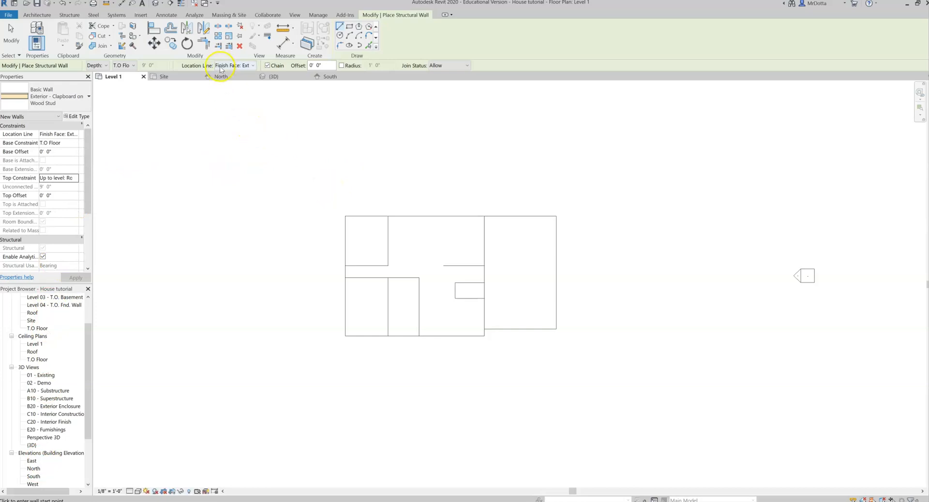
mouse_move(230, 68)
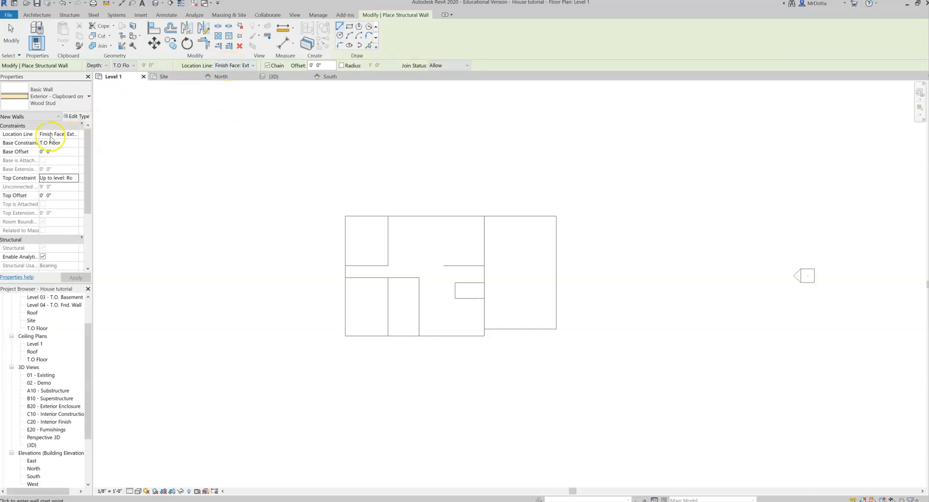
- Keep Finish Face: Exterior alignment and trace clapboard walls along the house's top edge and right side
left_click(75, 136)
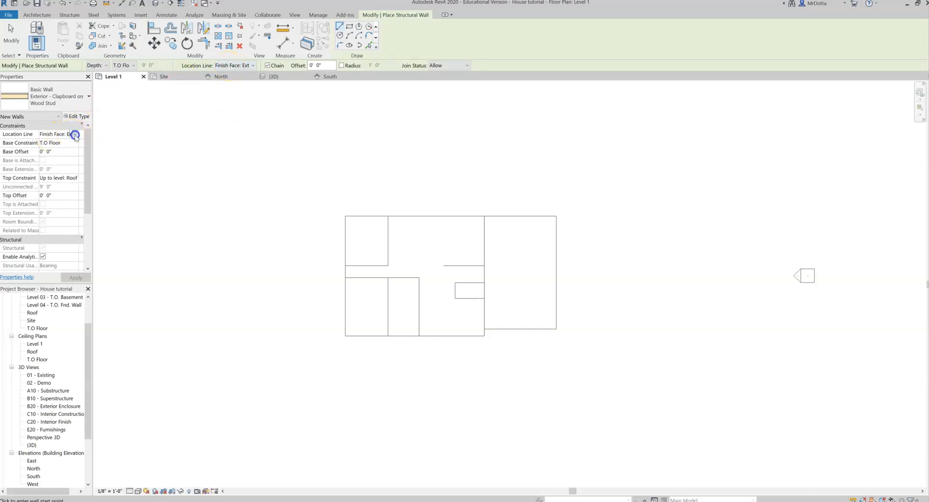
left_click(74, 133)
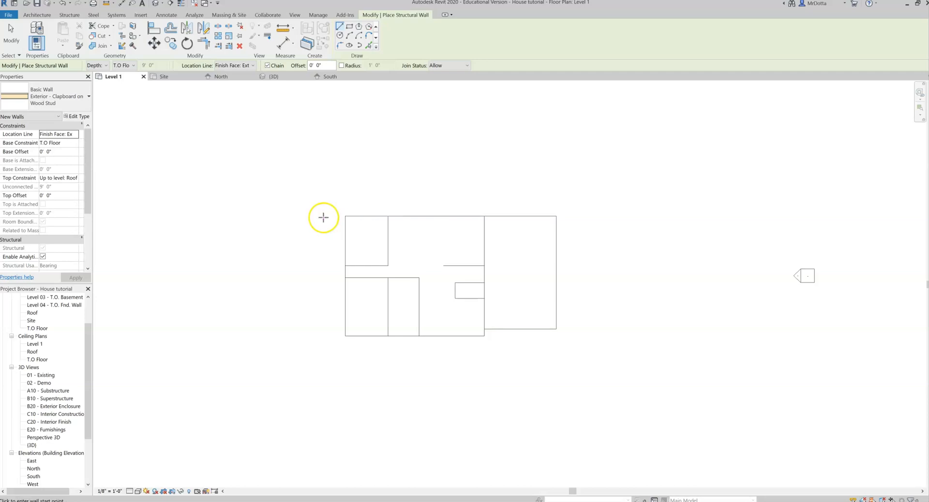
mouse_move(345, 216)
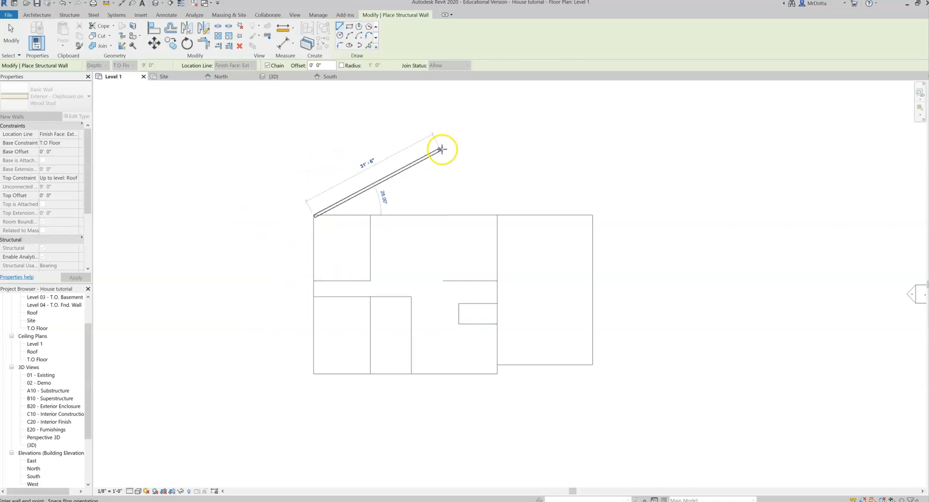
left_click_drag(441, 148, 496, 187)
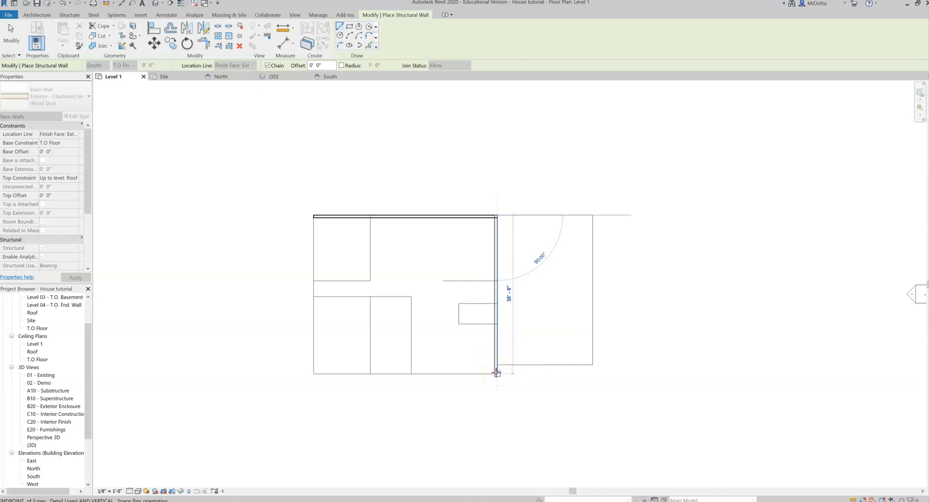
left_click(381, 374)
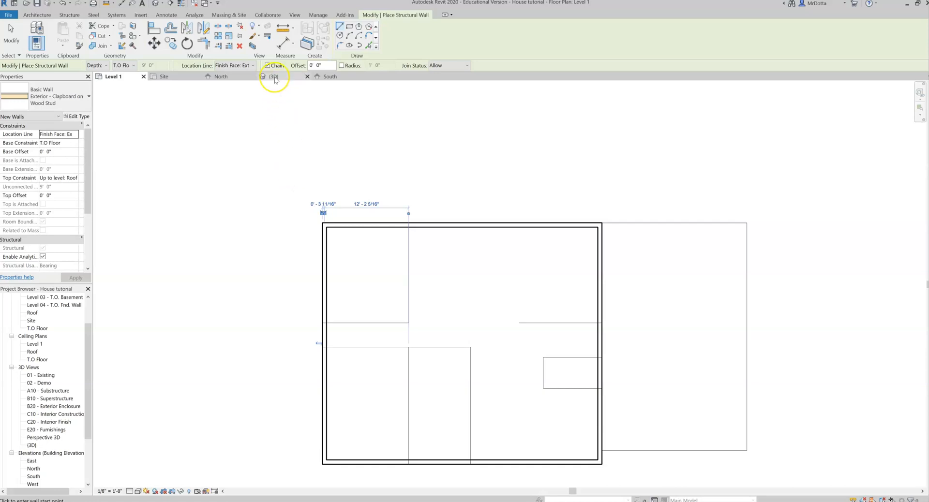
- Check the new clapboard house walls in the 3D view and clear the selection
left_click(273, 76)
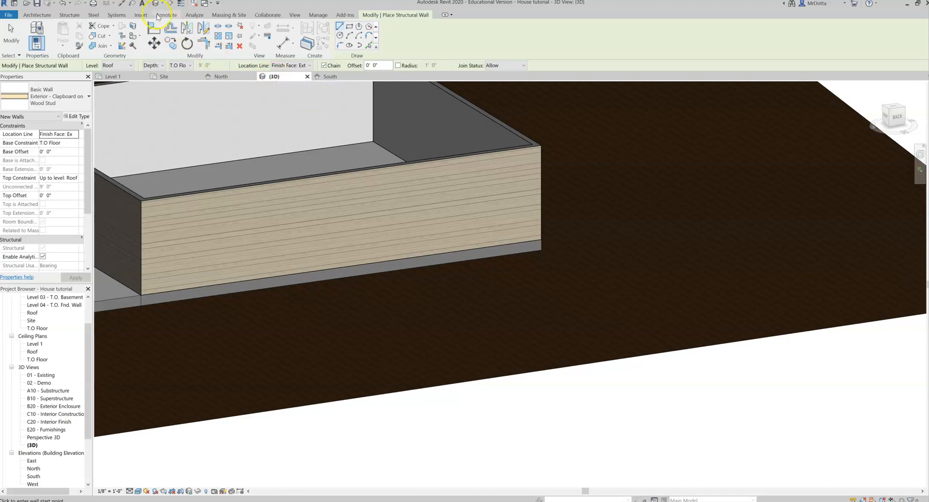
mouse_move(149, 6)
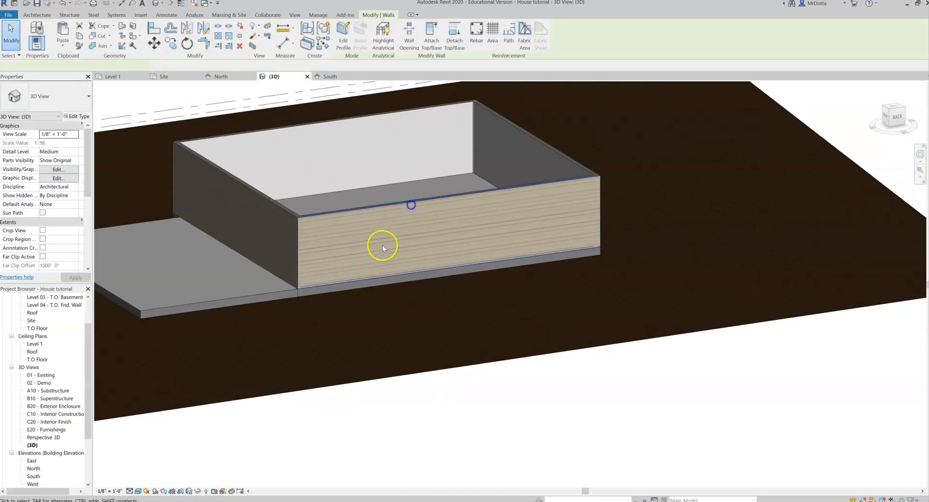
left_click(383, 248)
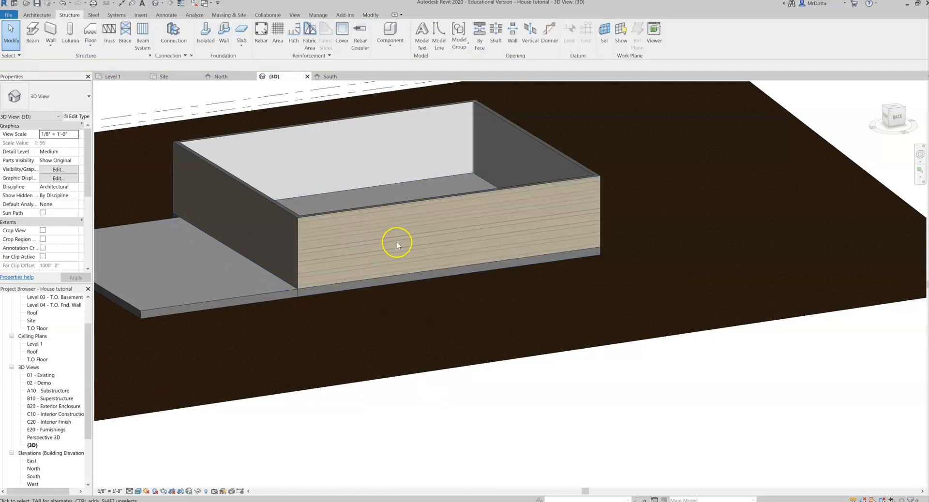
mouse_move(497, 225)
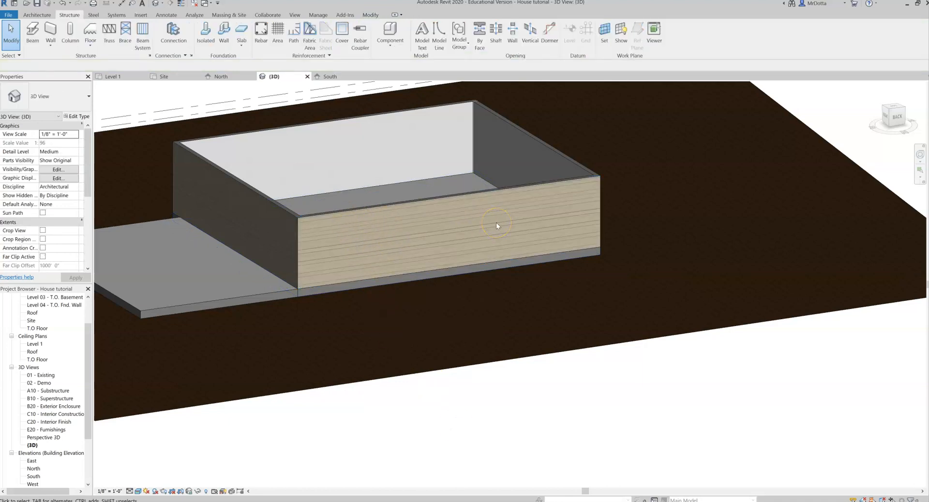
mouse_move(387, 149)
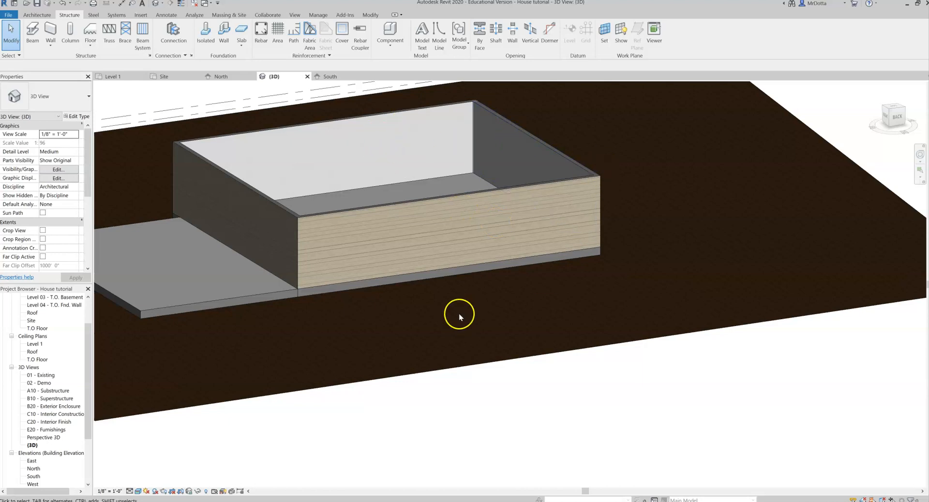
mouse_move(455, 304)
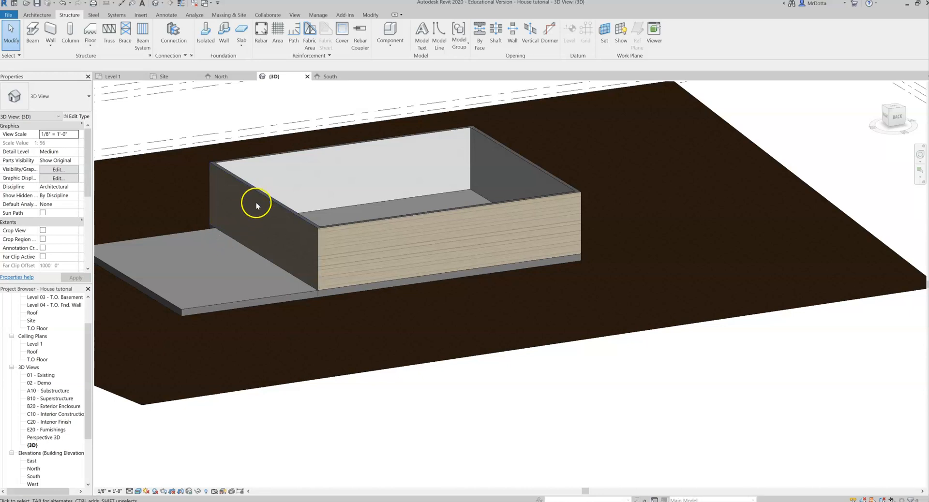
mouse_move(260, 209)
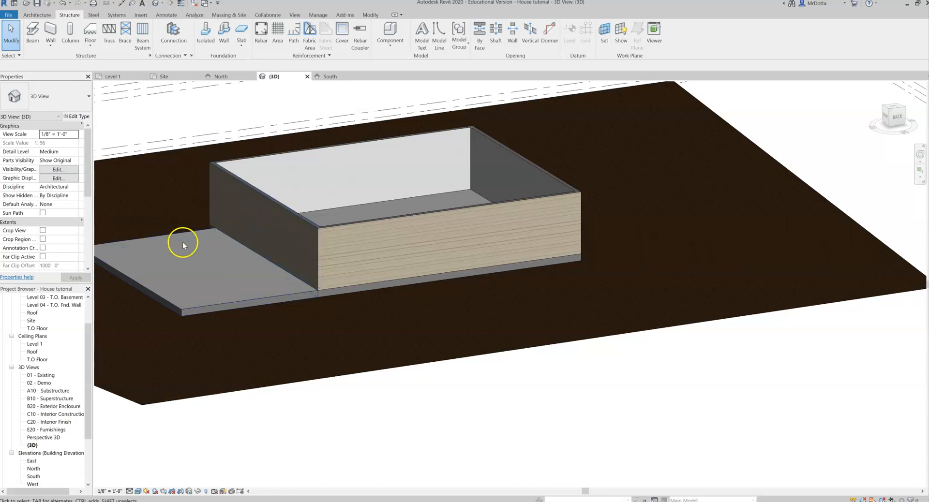
mouse_move(182, 235)
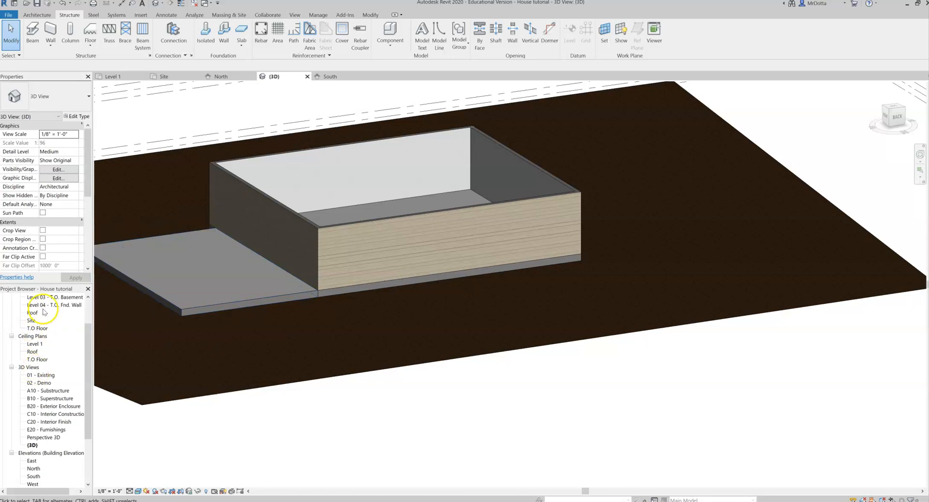
- On Level 1, start structural walls with Base Constraint T.O Floor and Top Constraint Roof
double_click(35, 320)
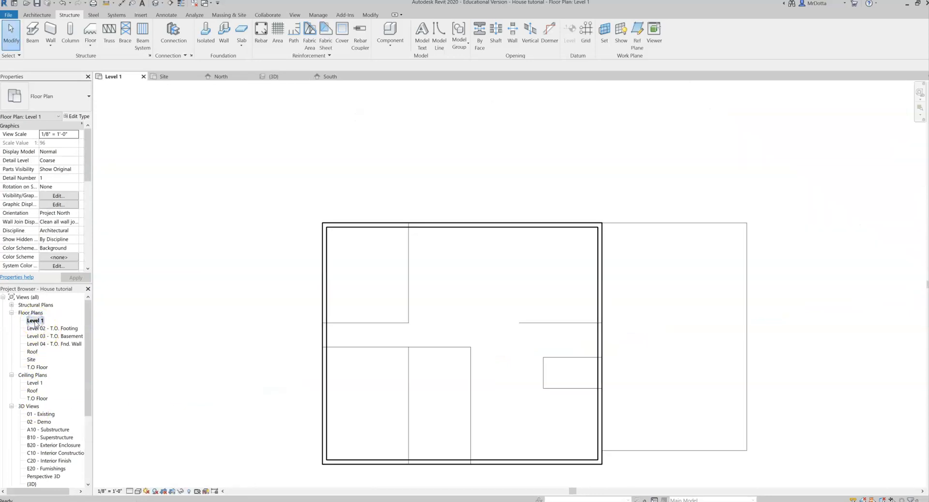
left_click(49, 47)
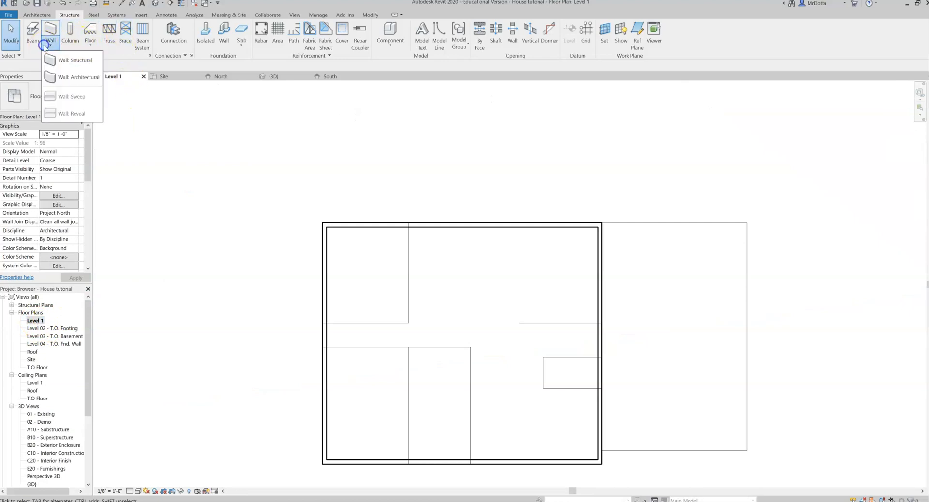
left_click(74, 60)
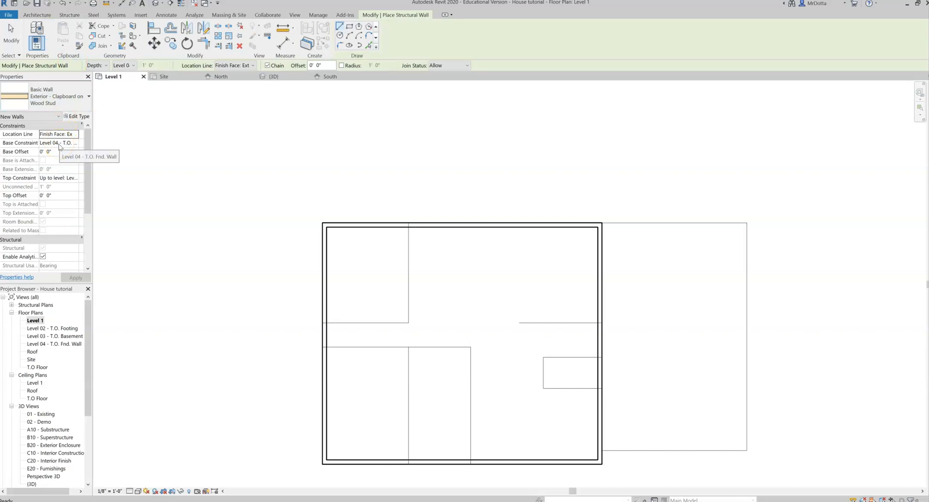
left_click(81, 143)
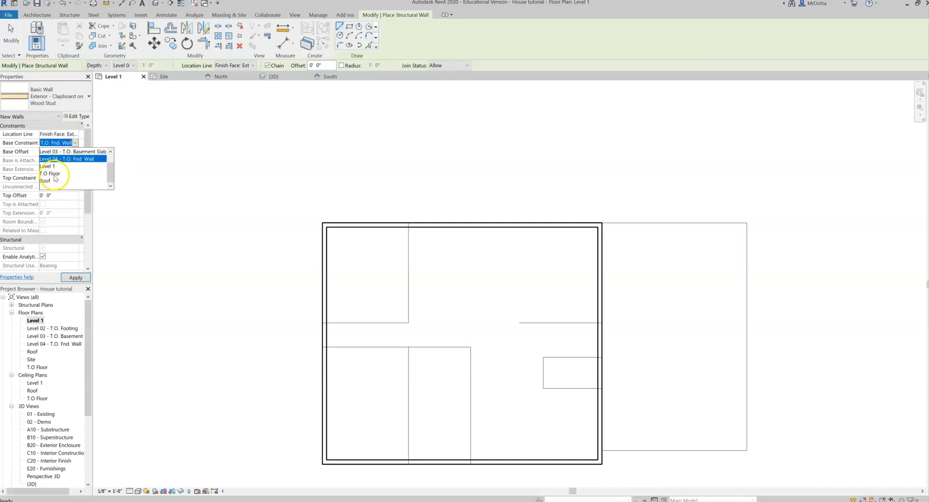
left_click(50, 173)
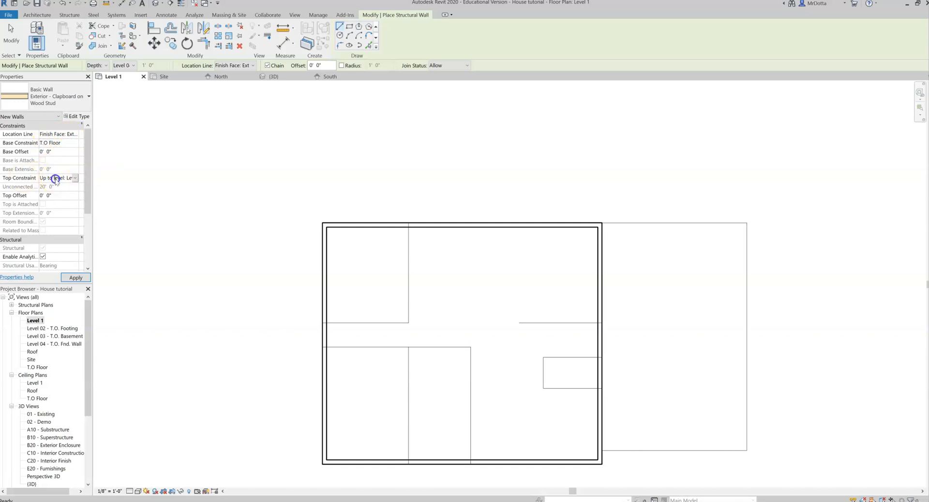
left_click(75, 178)
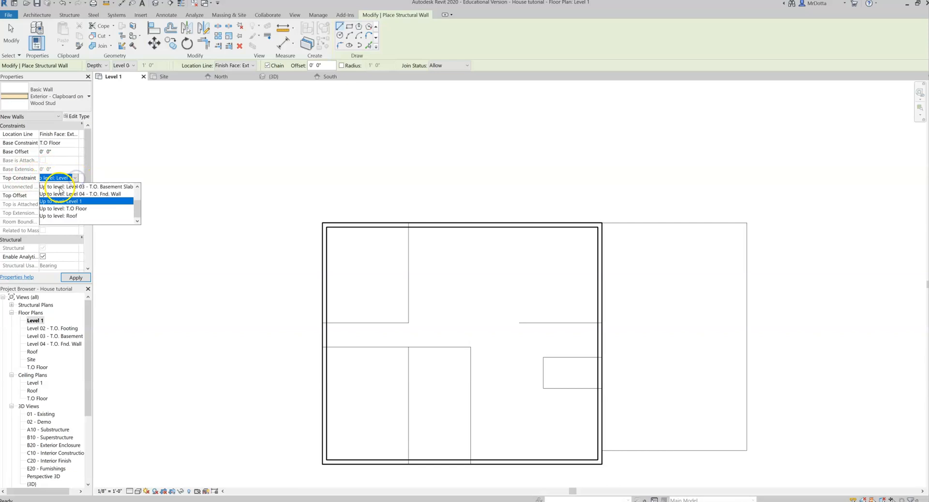
left_click(63, 208)
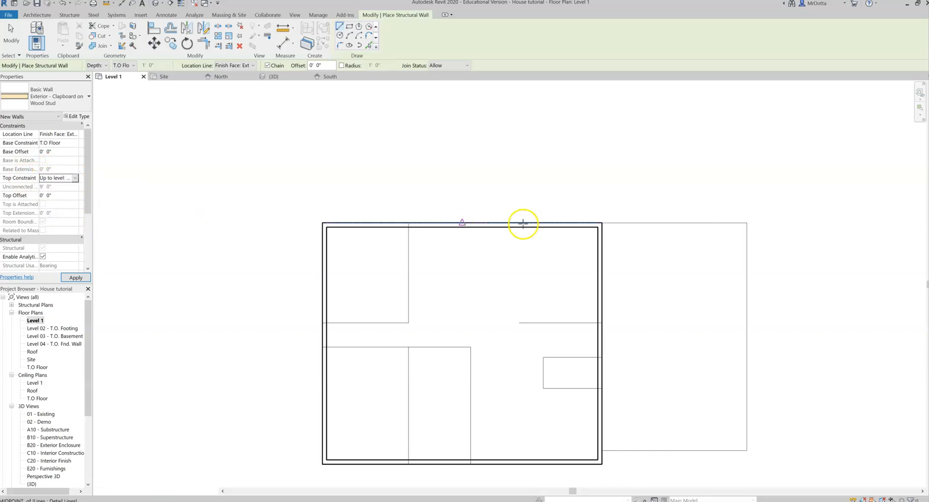
- Draw clapboard walls around the garage outline and view the result in 3D
left_click_drag(523, 223, 733, 223)
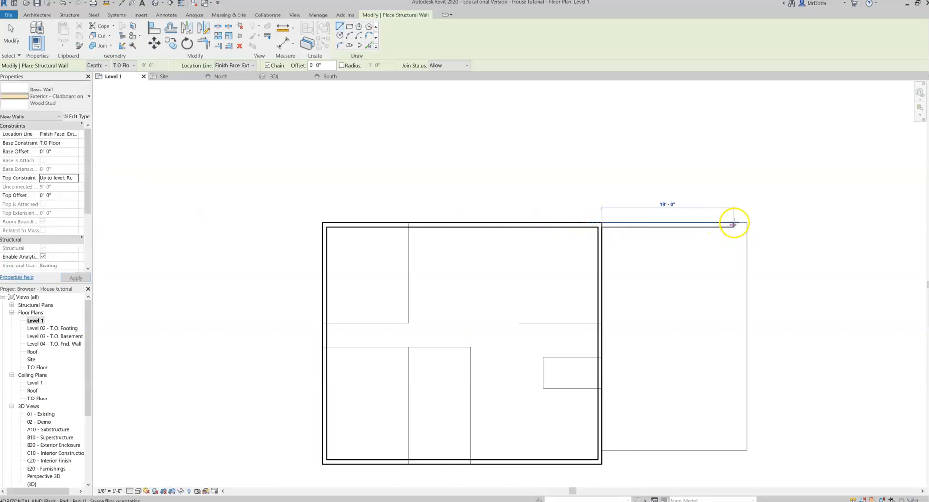
left_click(731, 224)
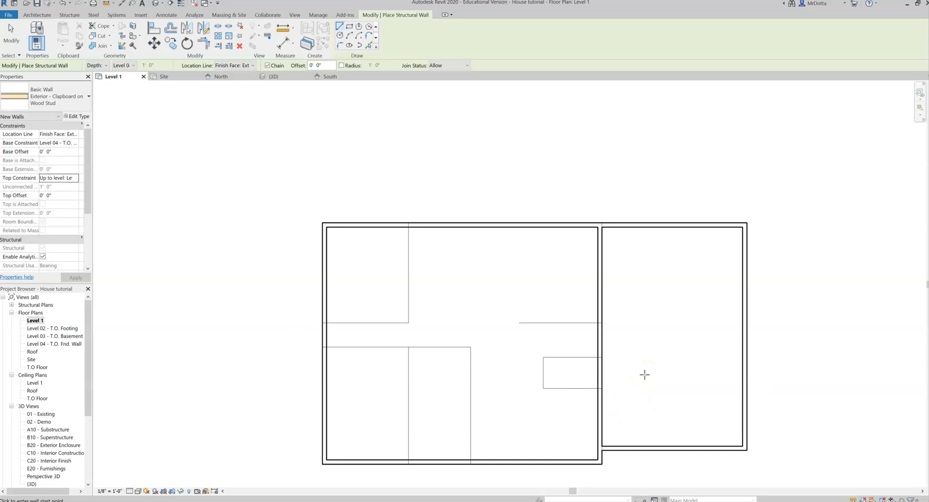
left_click(274, 76)
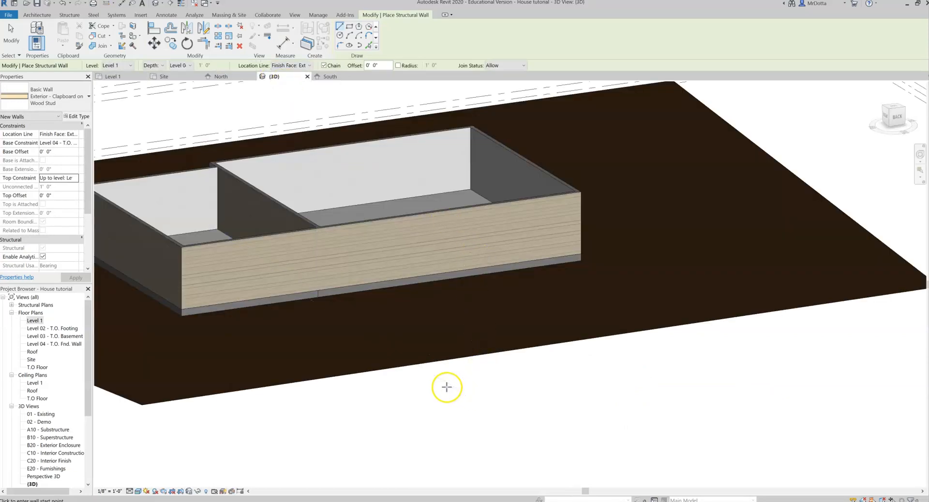
left_click_drag(447, 386, 652, 385)
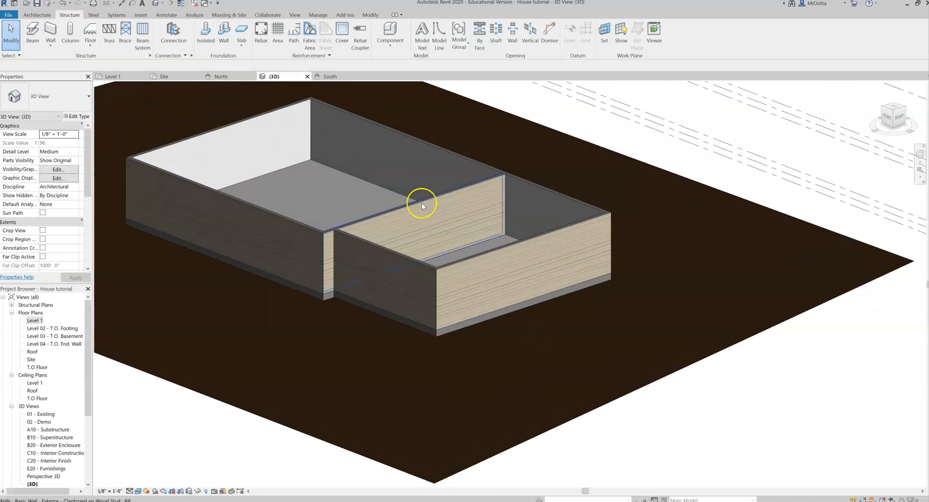
mouse_move(422, 206)
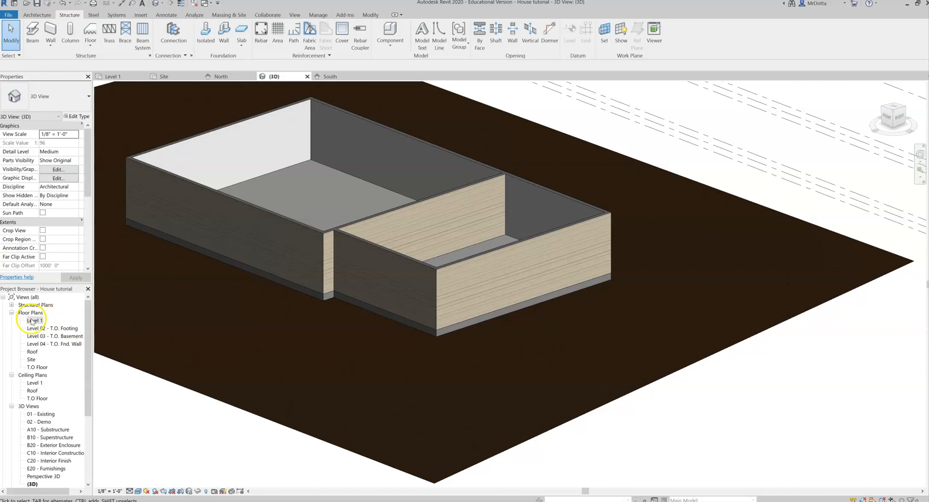
- On Level 1, start structural walls of type Interior - 4 7/8" Partition (1-hr)
double_click(34, 320)
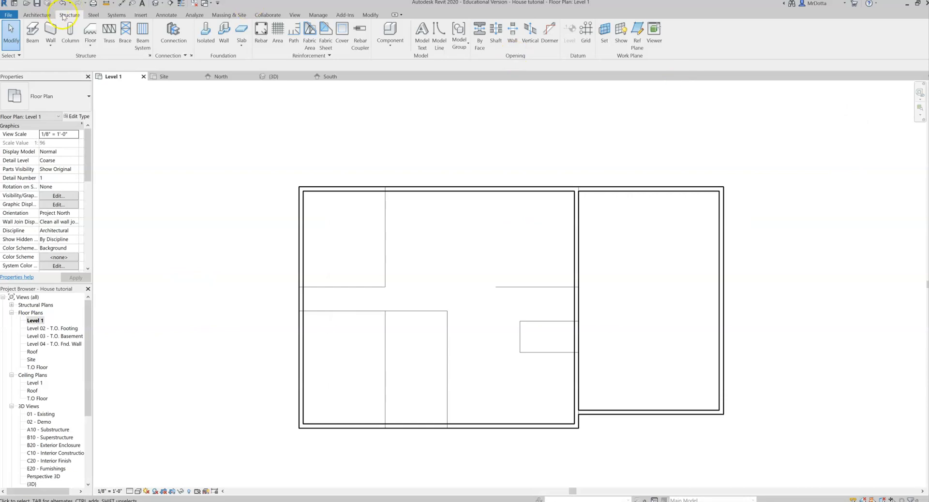
left_click(50, 35)
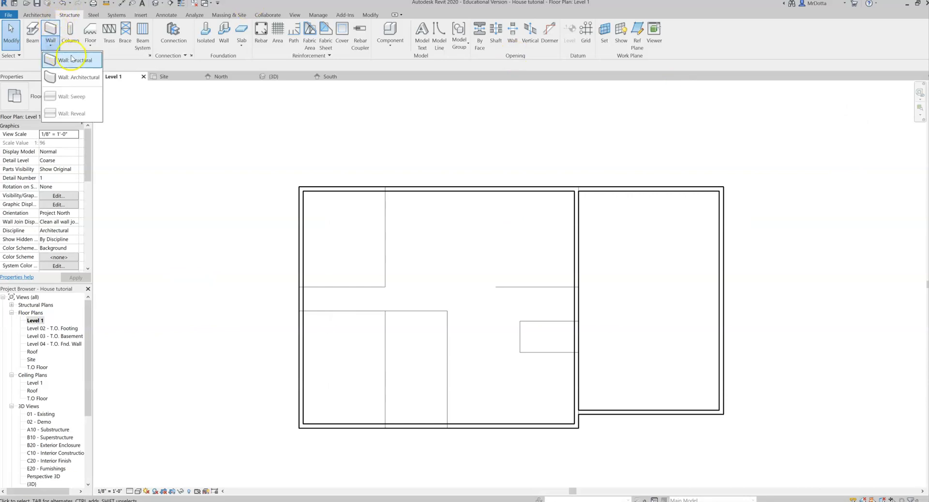
left_click(74, 60)
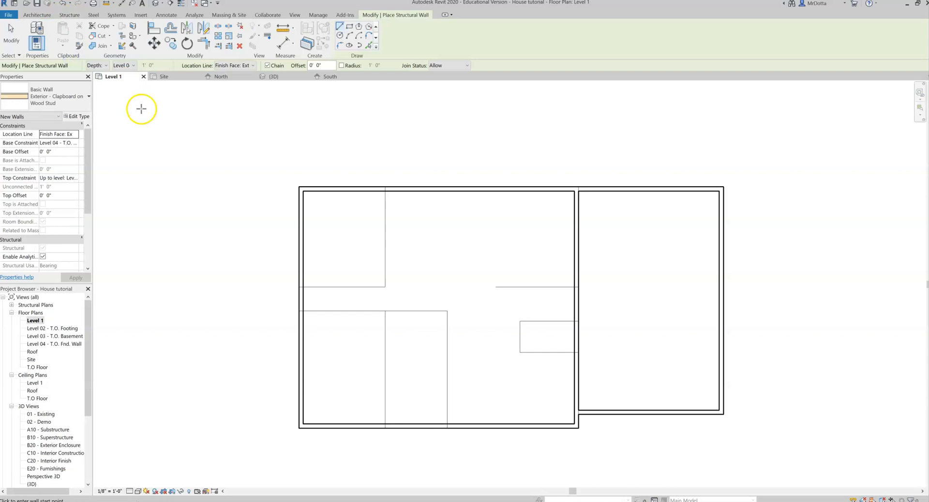
left_click(84, 96)
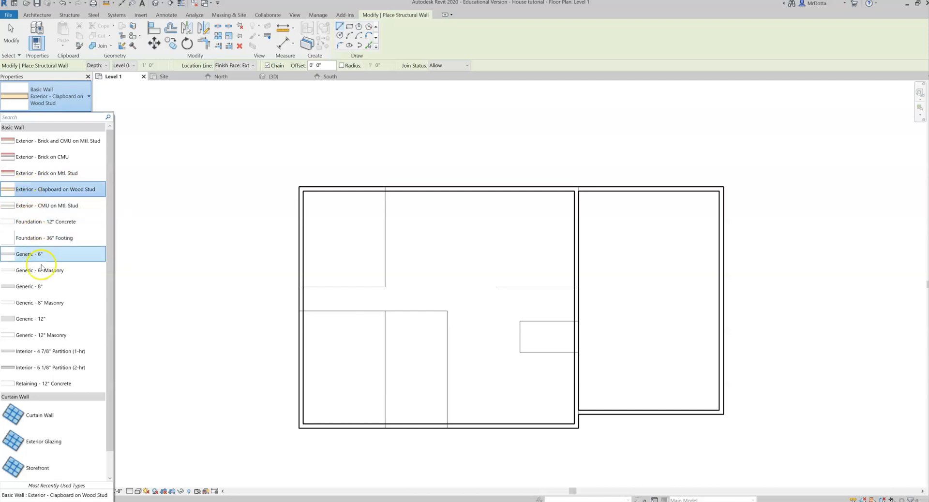
left_click(49, 351)
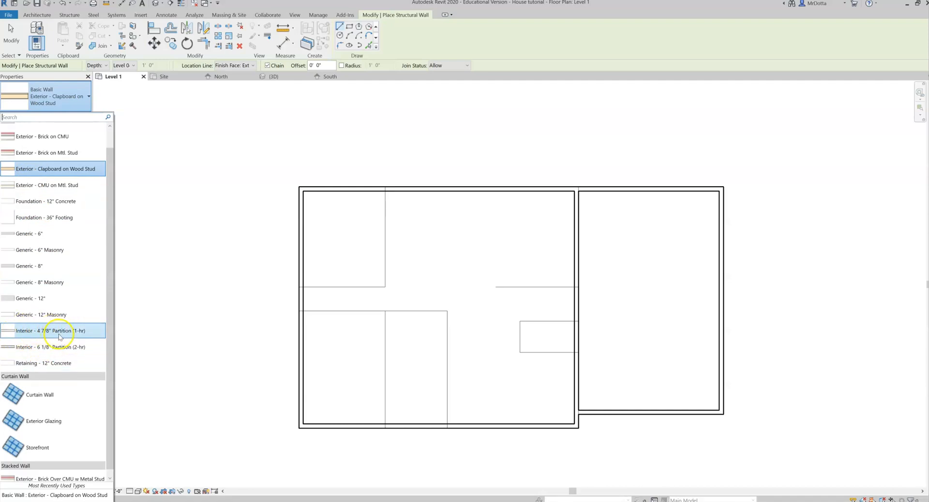
mouse_move(53, 332)
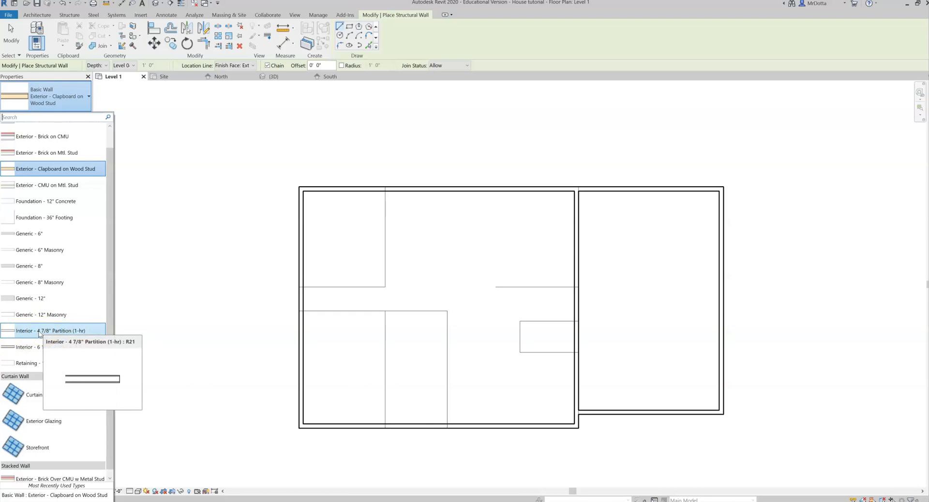
left_click(34, 330)
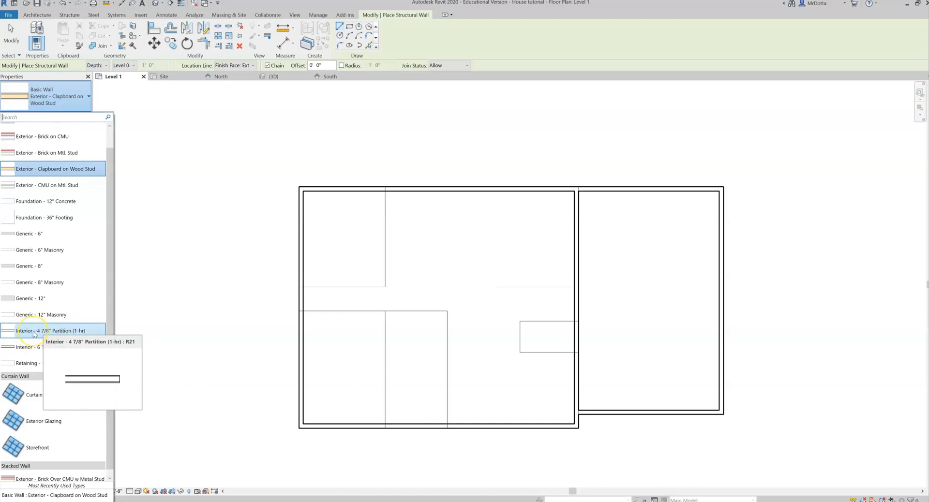
left_click(46, 329)
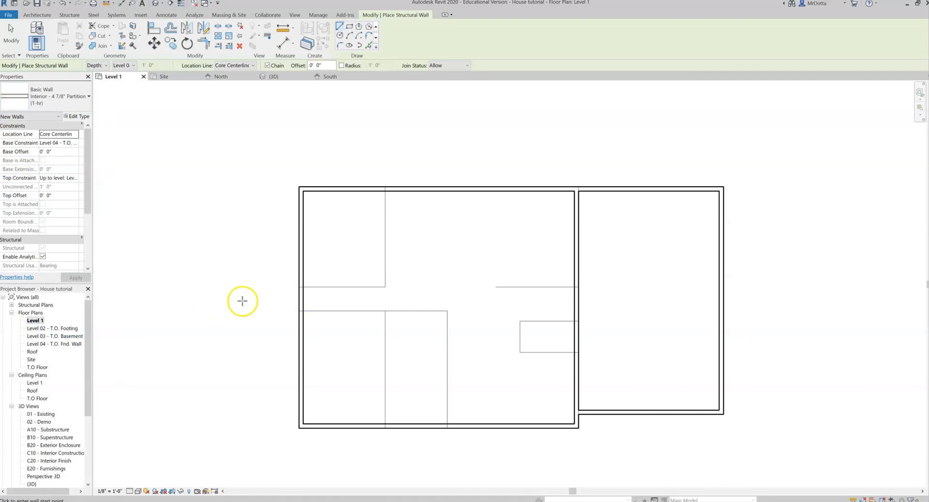
mouse_move(226, 87)
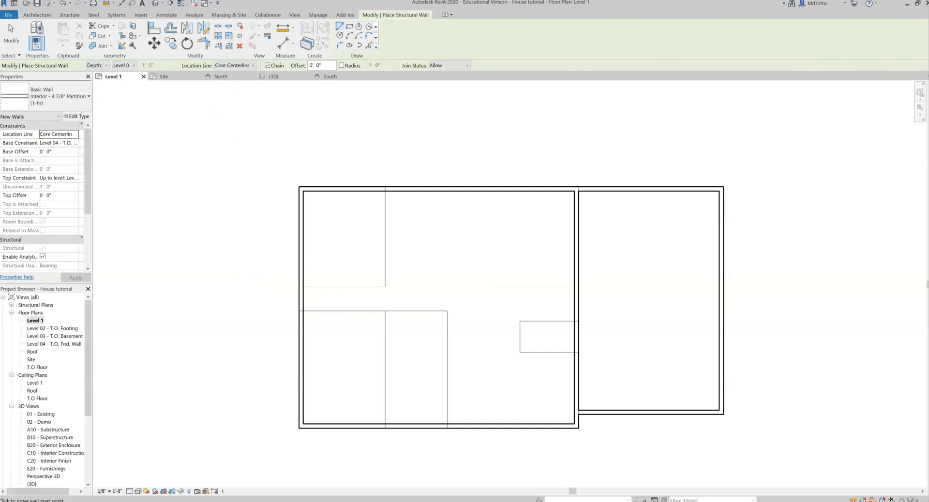
- Set the partition wall Location Line to Core Centerline
left_click(58, 134)
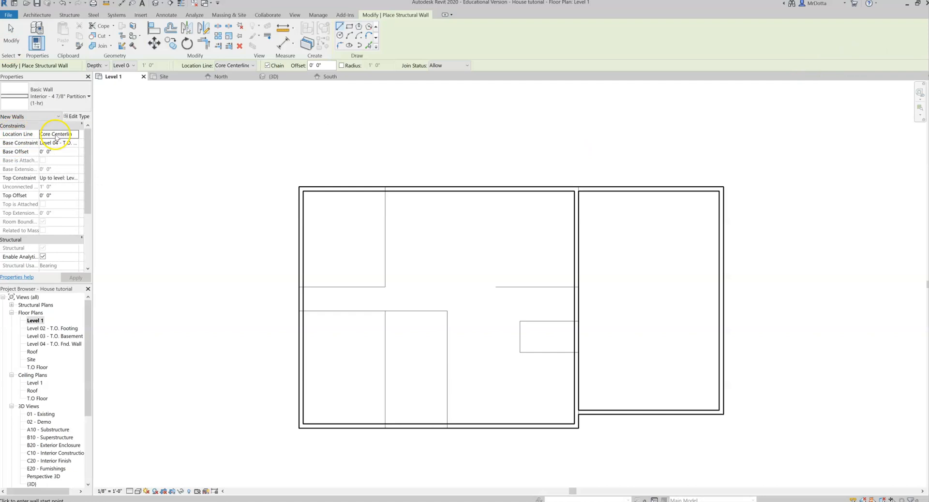
left_click(69, 134)
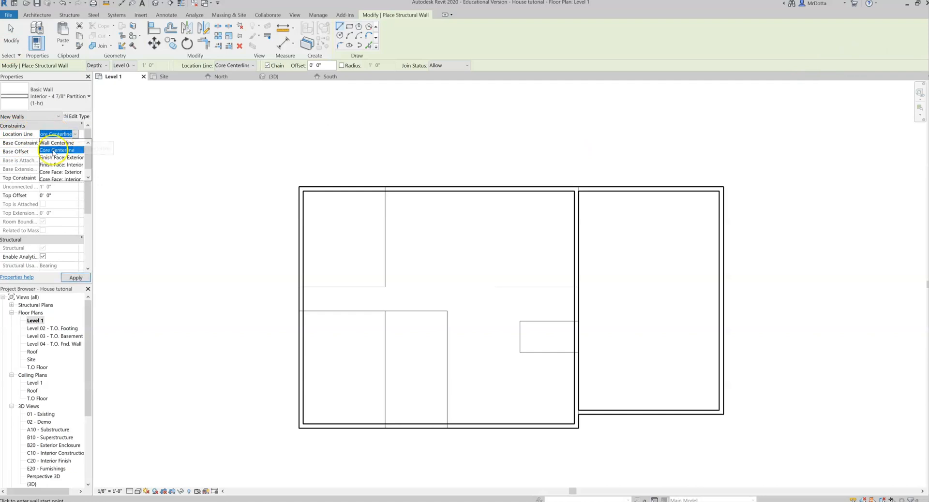
left_click(58, 150)
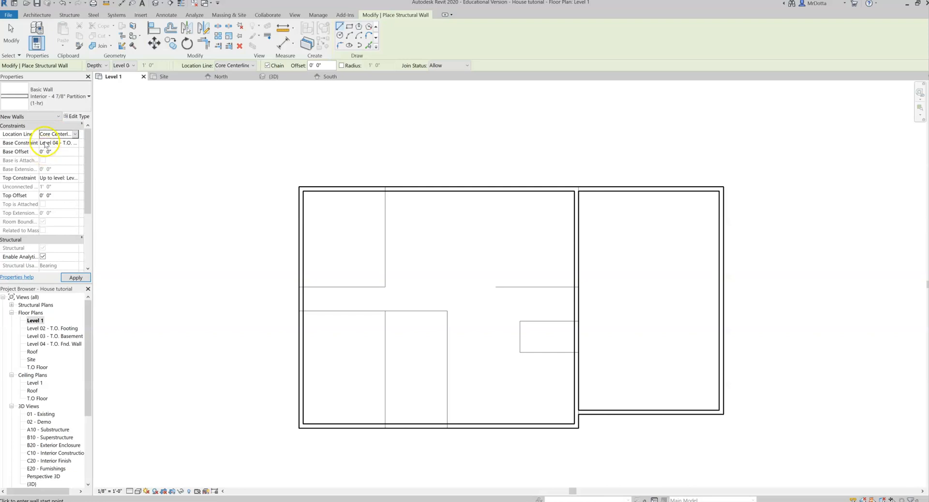
- Set Base Constraint T.O Floor, Top Constraint Roof, and begin the first interior wall segment
left_click(73, 142)
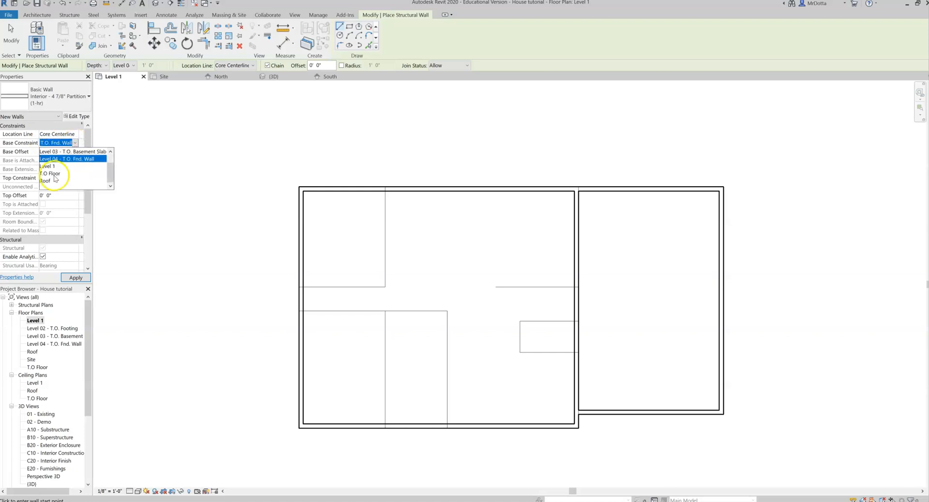
left_click(46, 173)
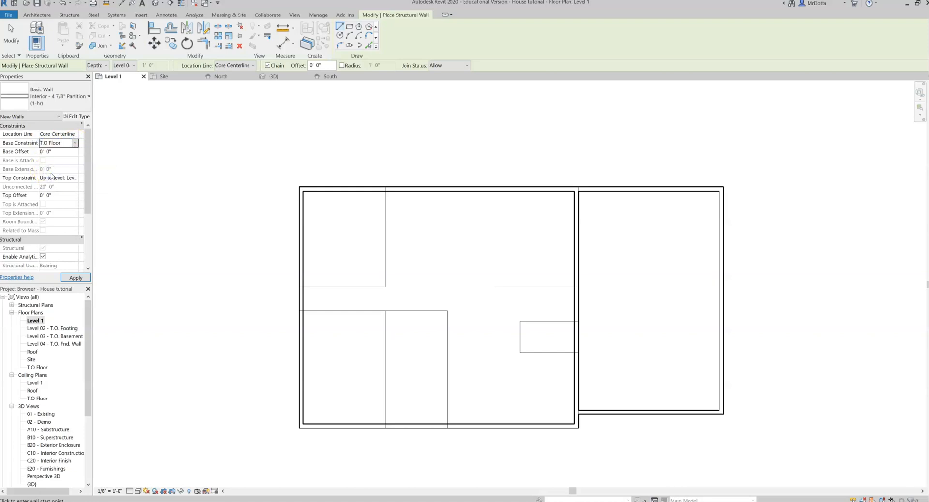
left_click(43, 150)
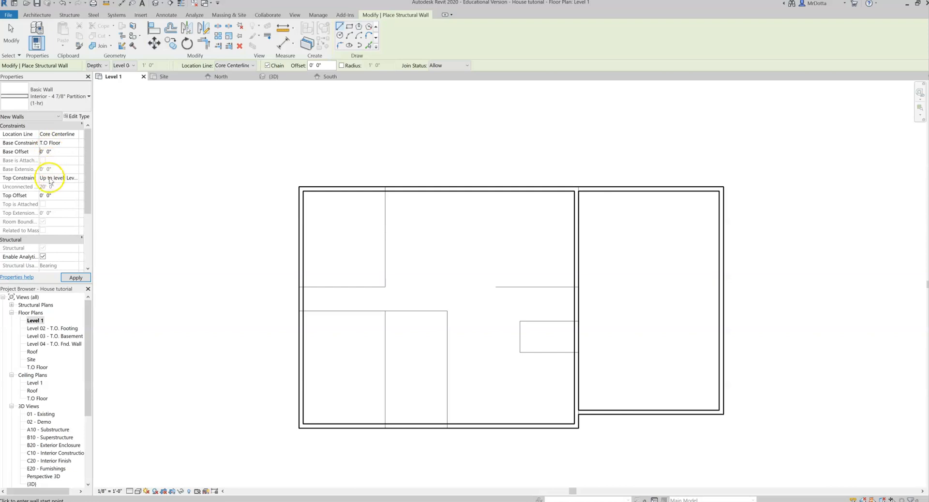
left_click(74, 177)
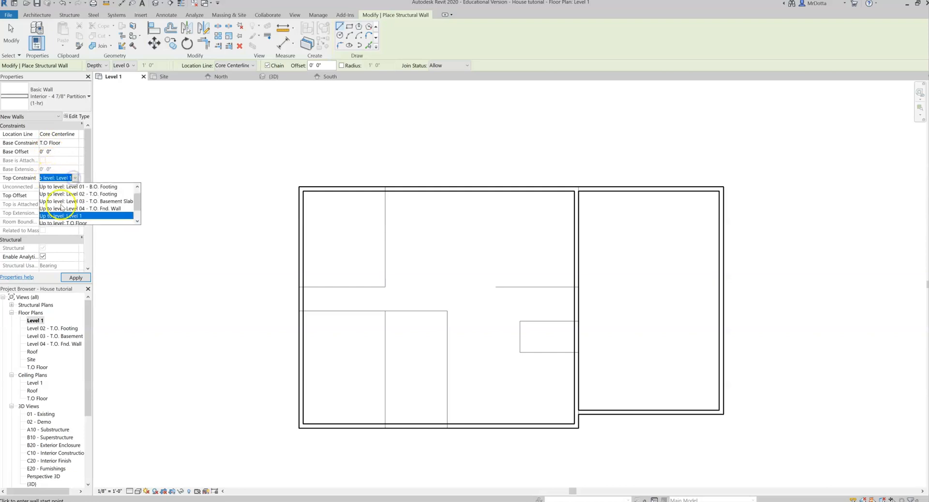
left_click(58, 215)
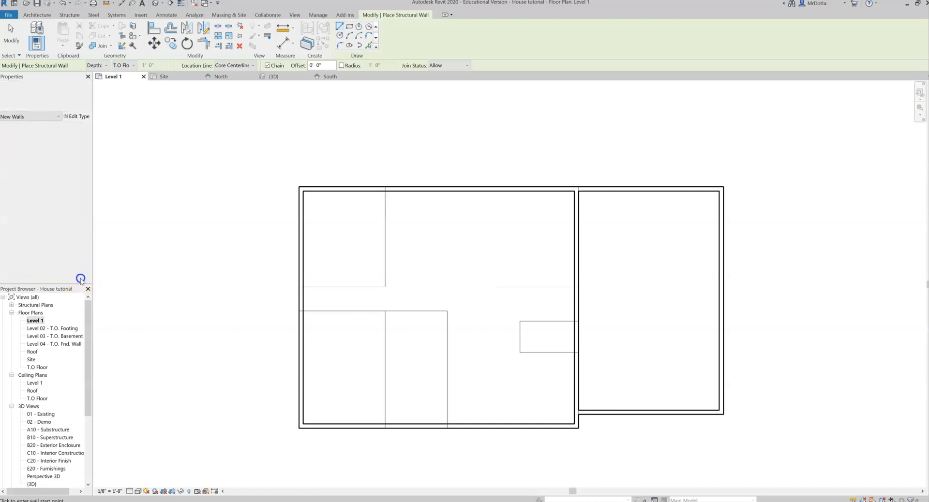
left_click(385, 188)
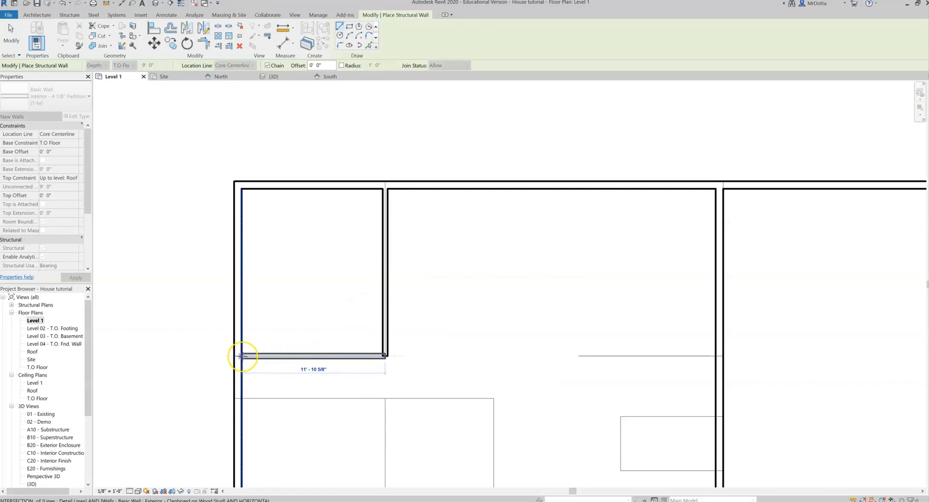
- Draw partition walls enclosing the upper-left room, snapping to the left exterior wall
left_click(241, 356)
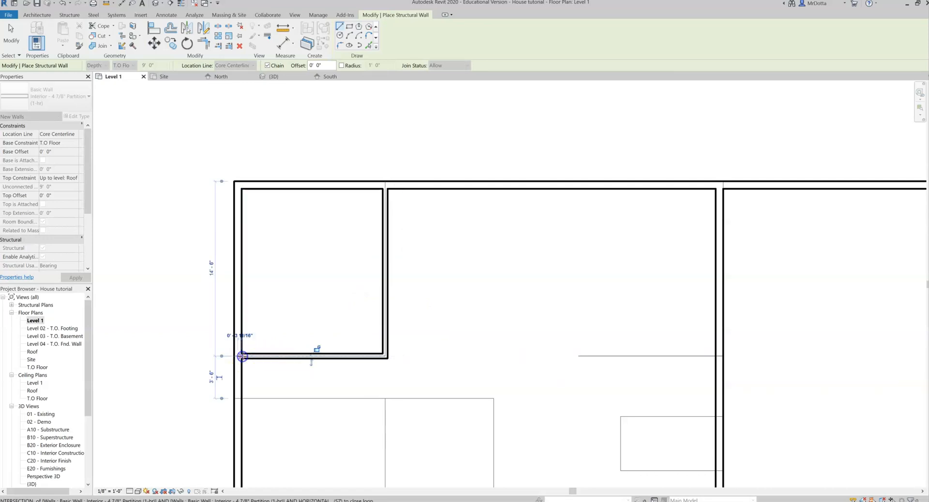
left_click_drag(240, 355, 308, 302)
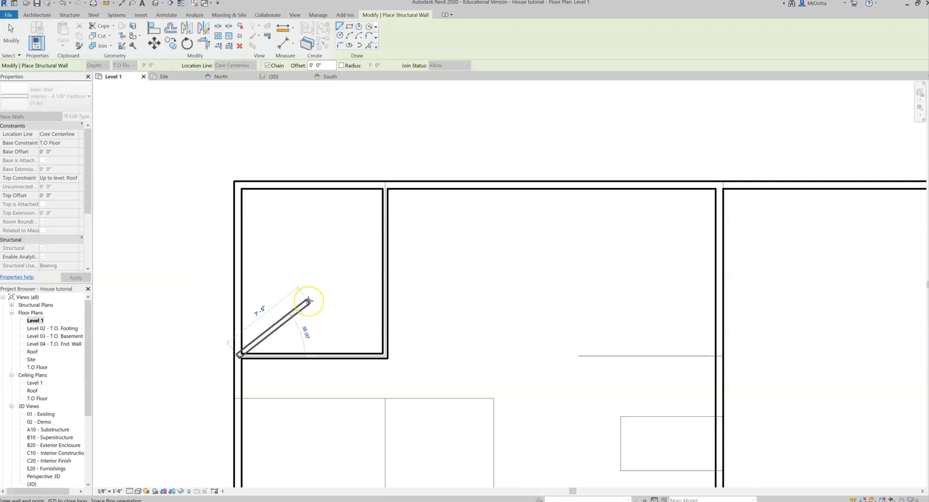
mouse_move(311, 265)
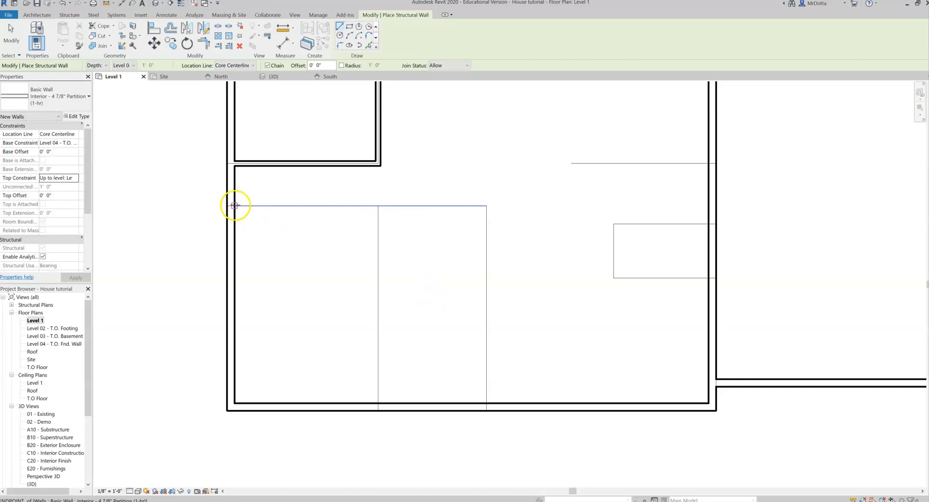
left_click_drag(236, 205, 482, 205)
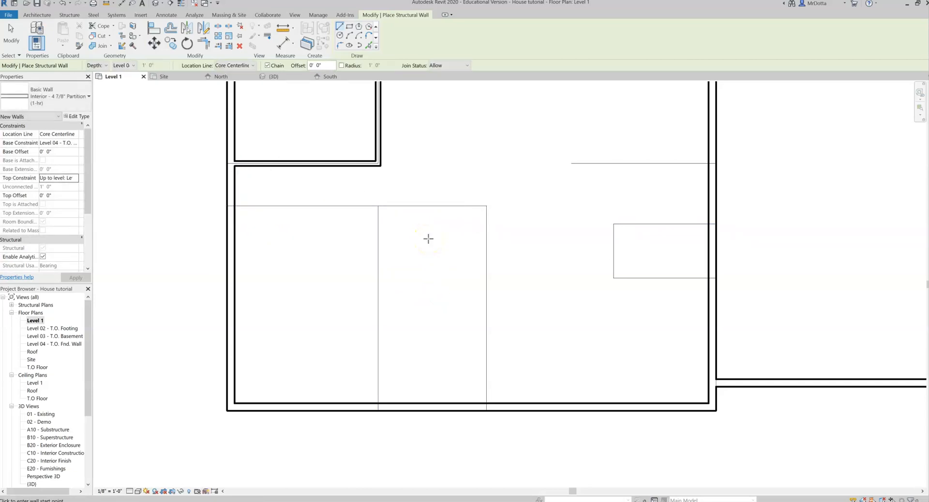
mouse_move(256, 230)
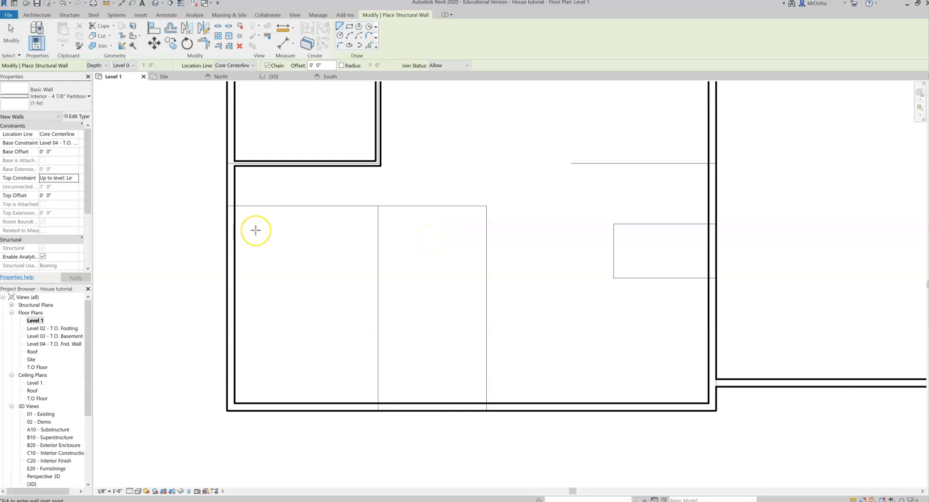
mouse_move(175, 188)
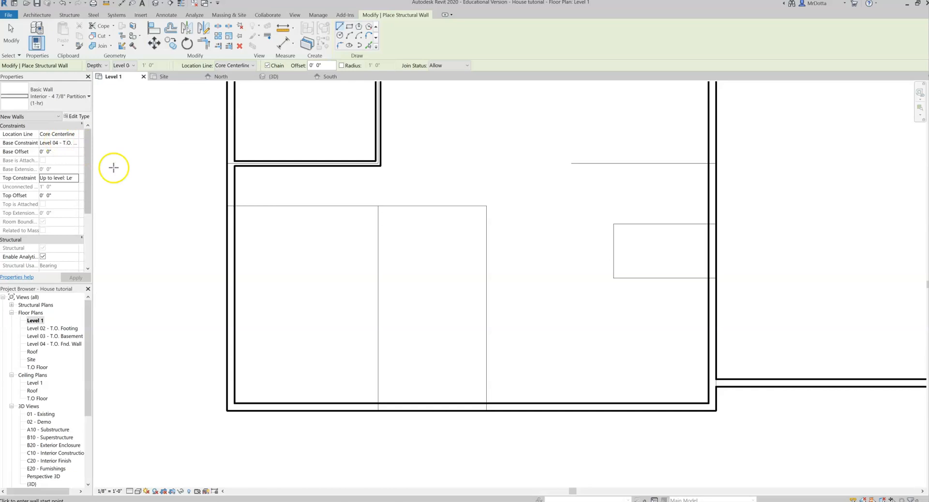
mouse_move(184, 203)
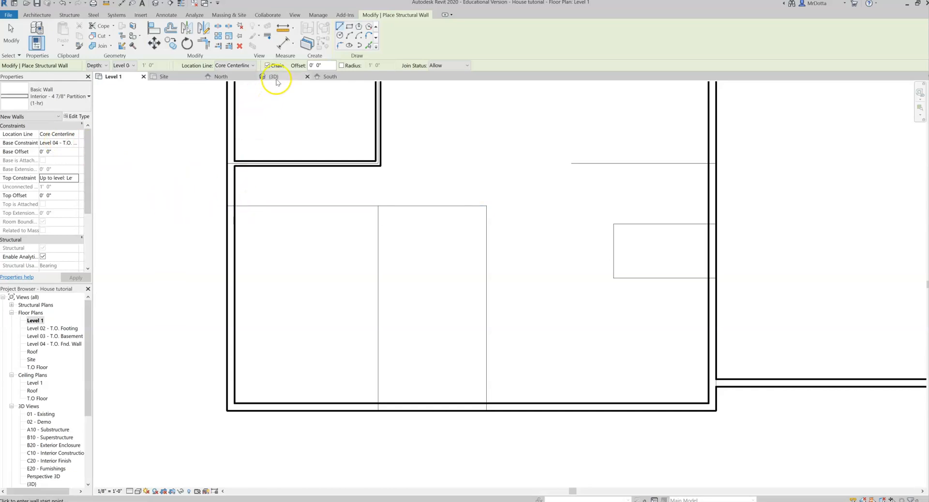
- Switch to the 3D view and select the two new partition walls
left_click(273, 76)
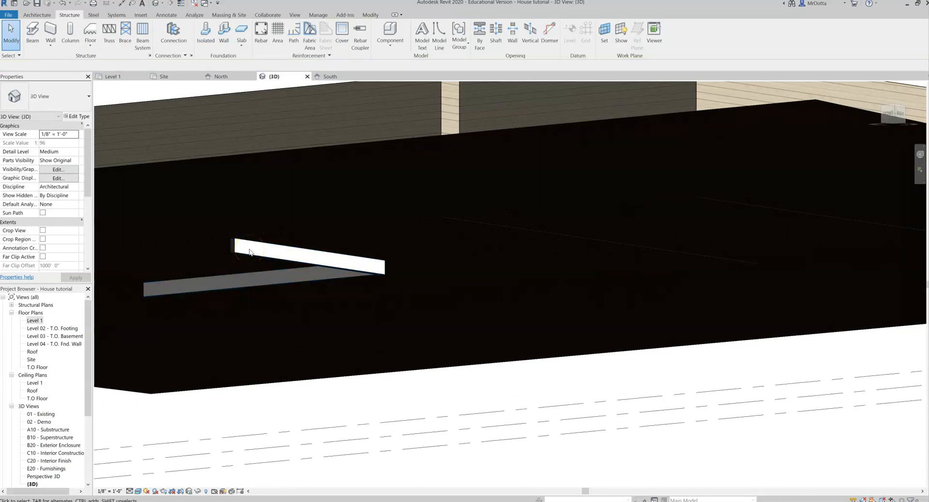
left_click(234, 249)
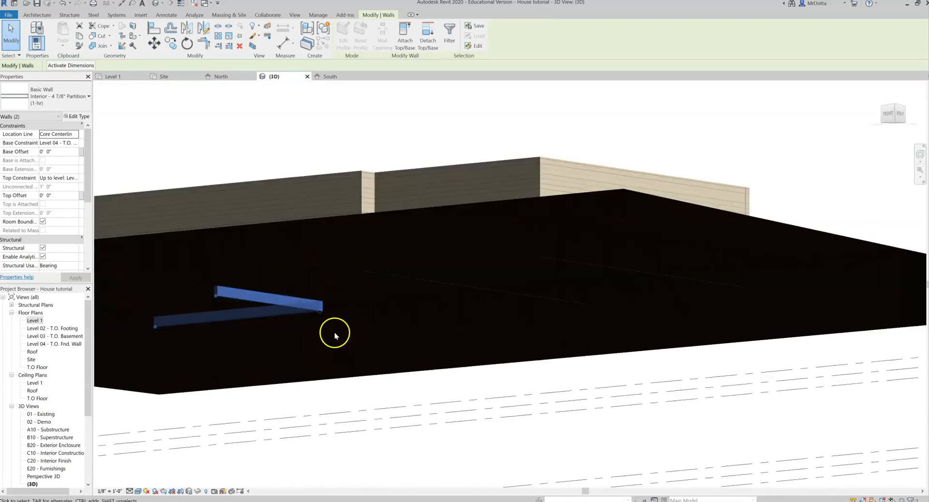
- Constrain both selected partition walls from Base T.O Floor to Top 'Up to level: Roof' and apply
left_click_drag(334, 334, 326, 271)
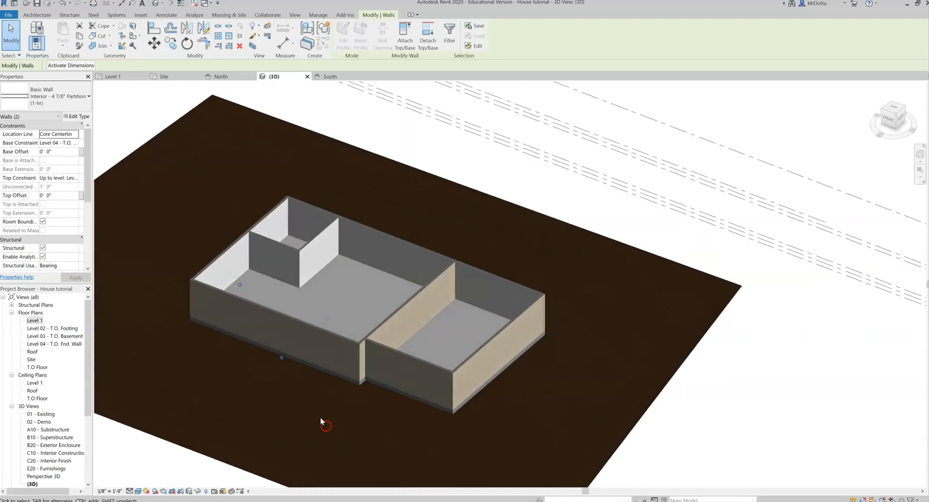
left_click(58, 133)
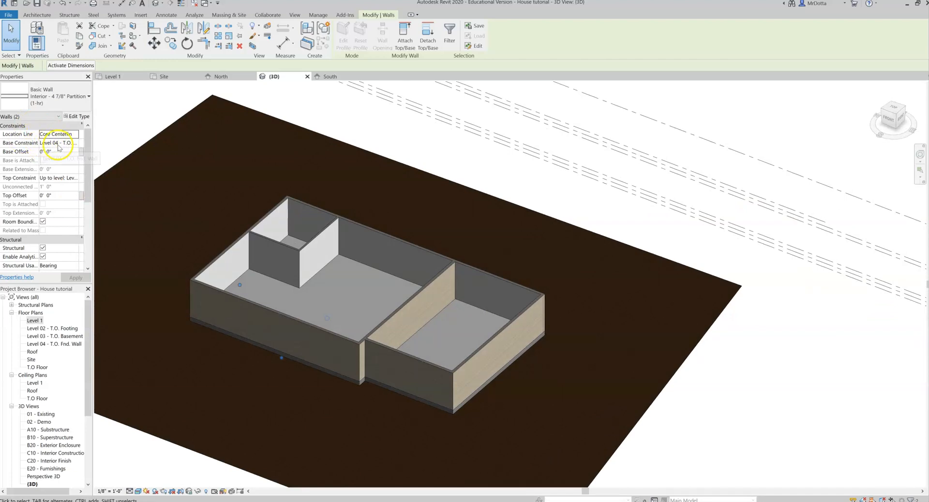
left_click(77, 142)
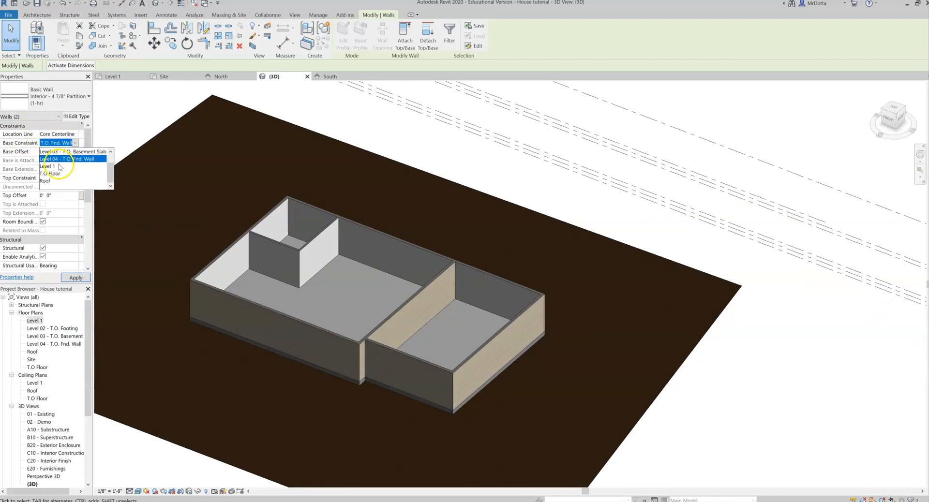
left_click(48, 173)
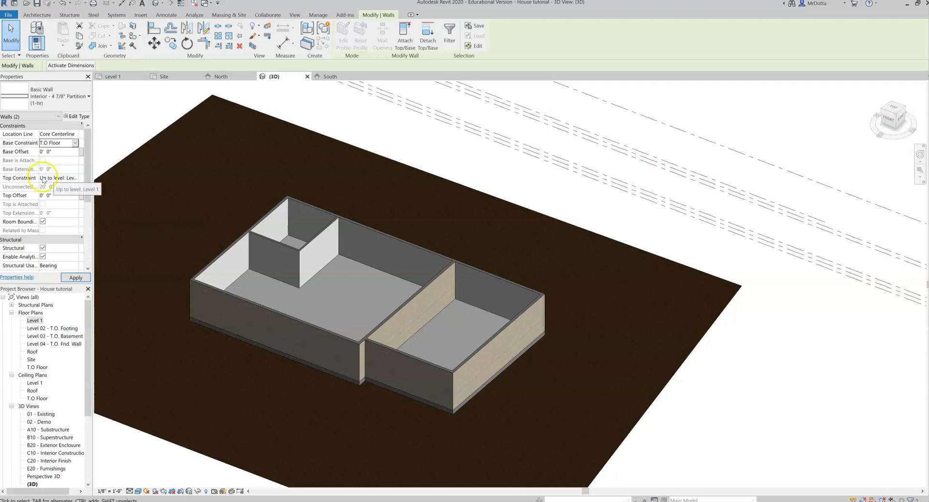
left_click(74, 177)
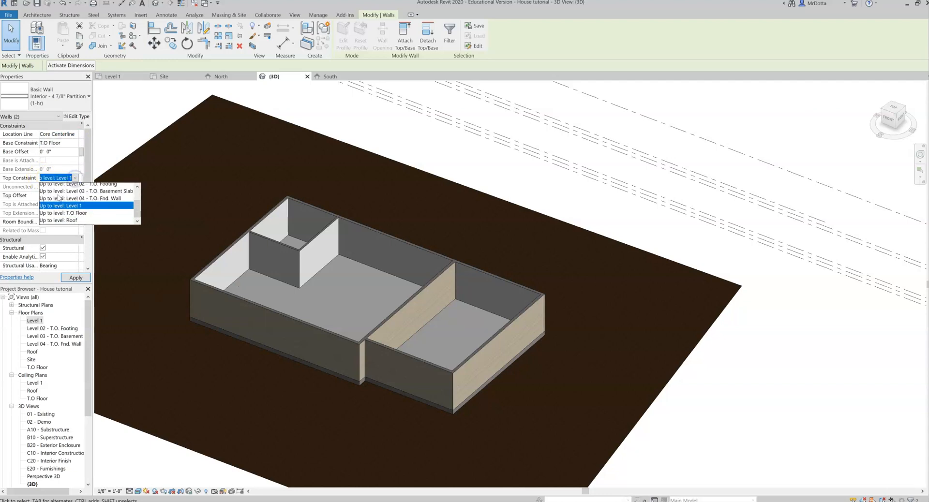
left_click(58, 205)
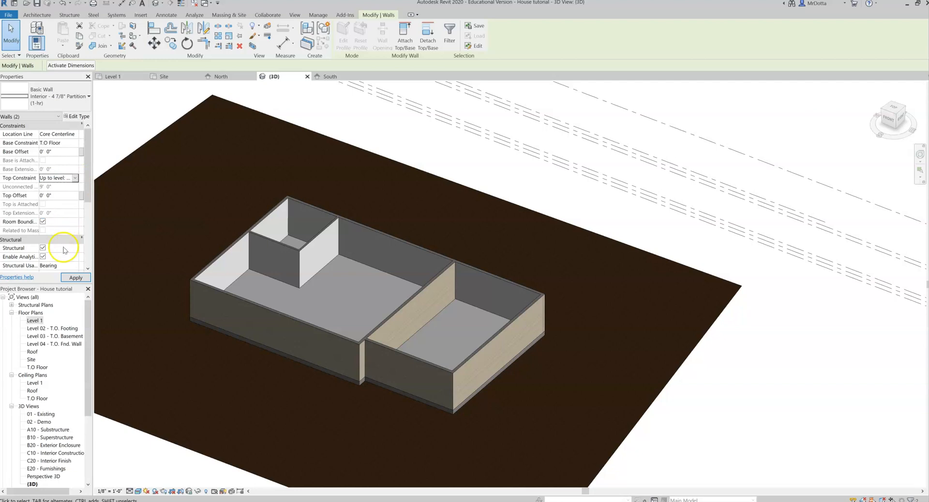
left_click(76, 276)
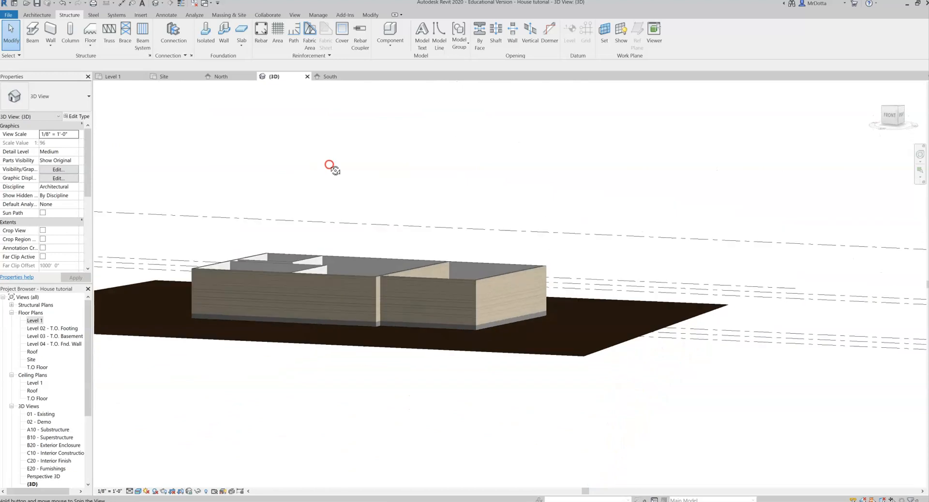
left_click_drag(330, 166, 291, 243)
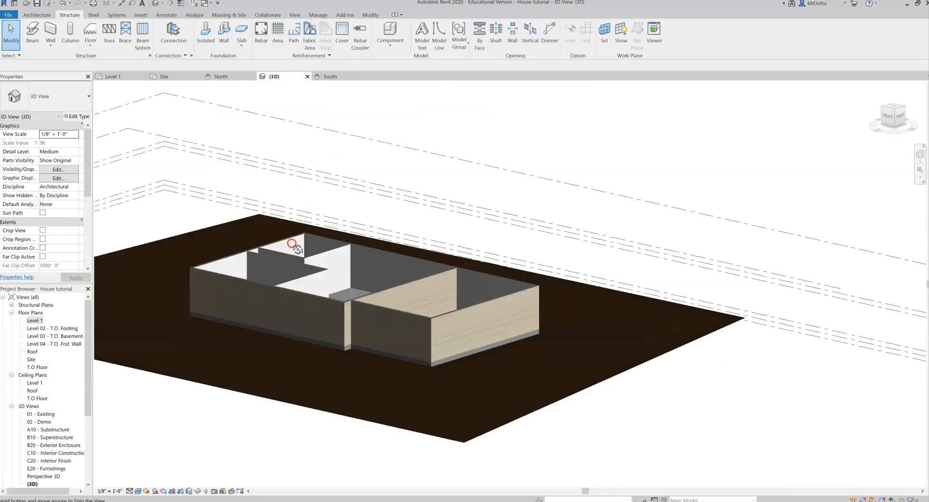
left_click_drag(292, 245, 84, 176)
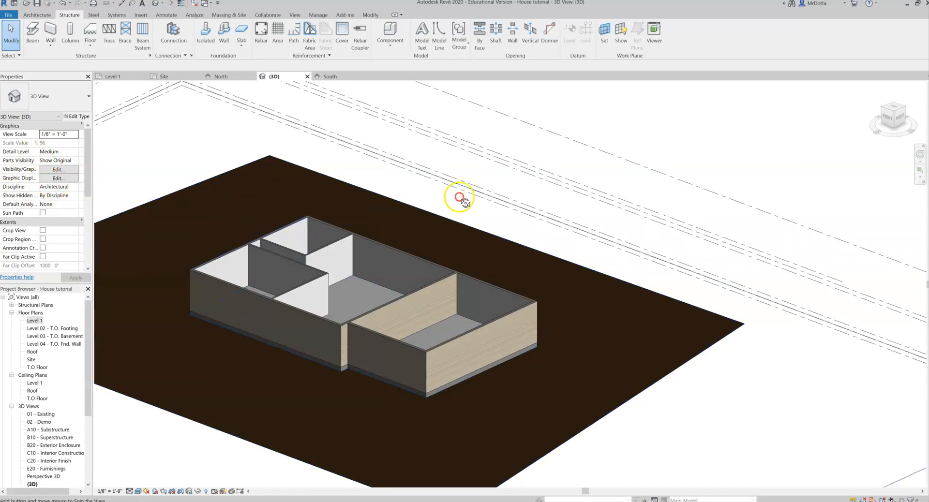
left_click_drag(458, 198, 403, 263)
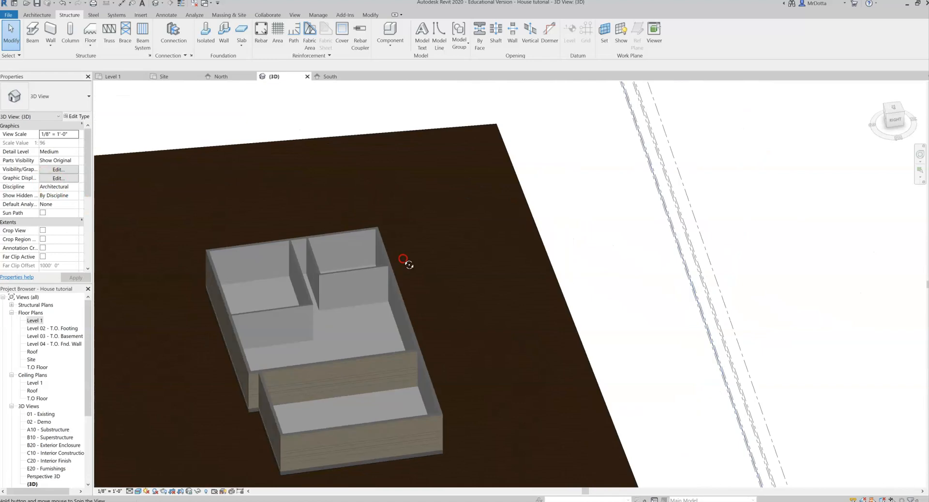